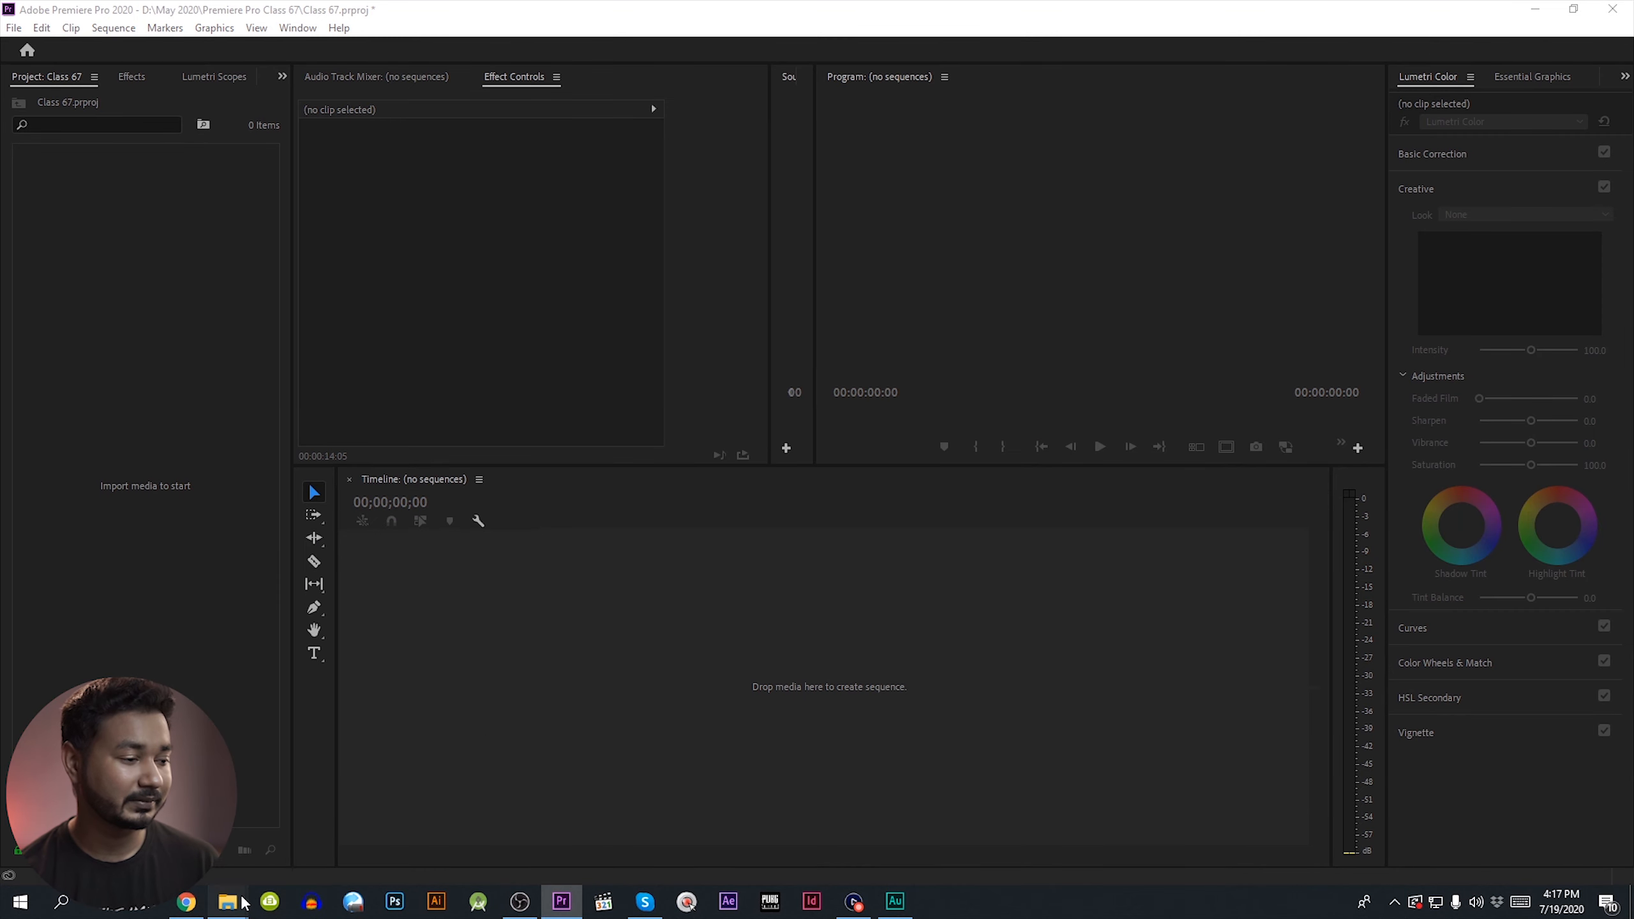
# - Import the walking-man MP4 and place it alone on V1 of a new matching sequence
pyautogui.click(227, 901)
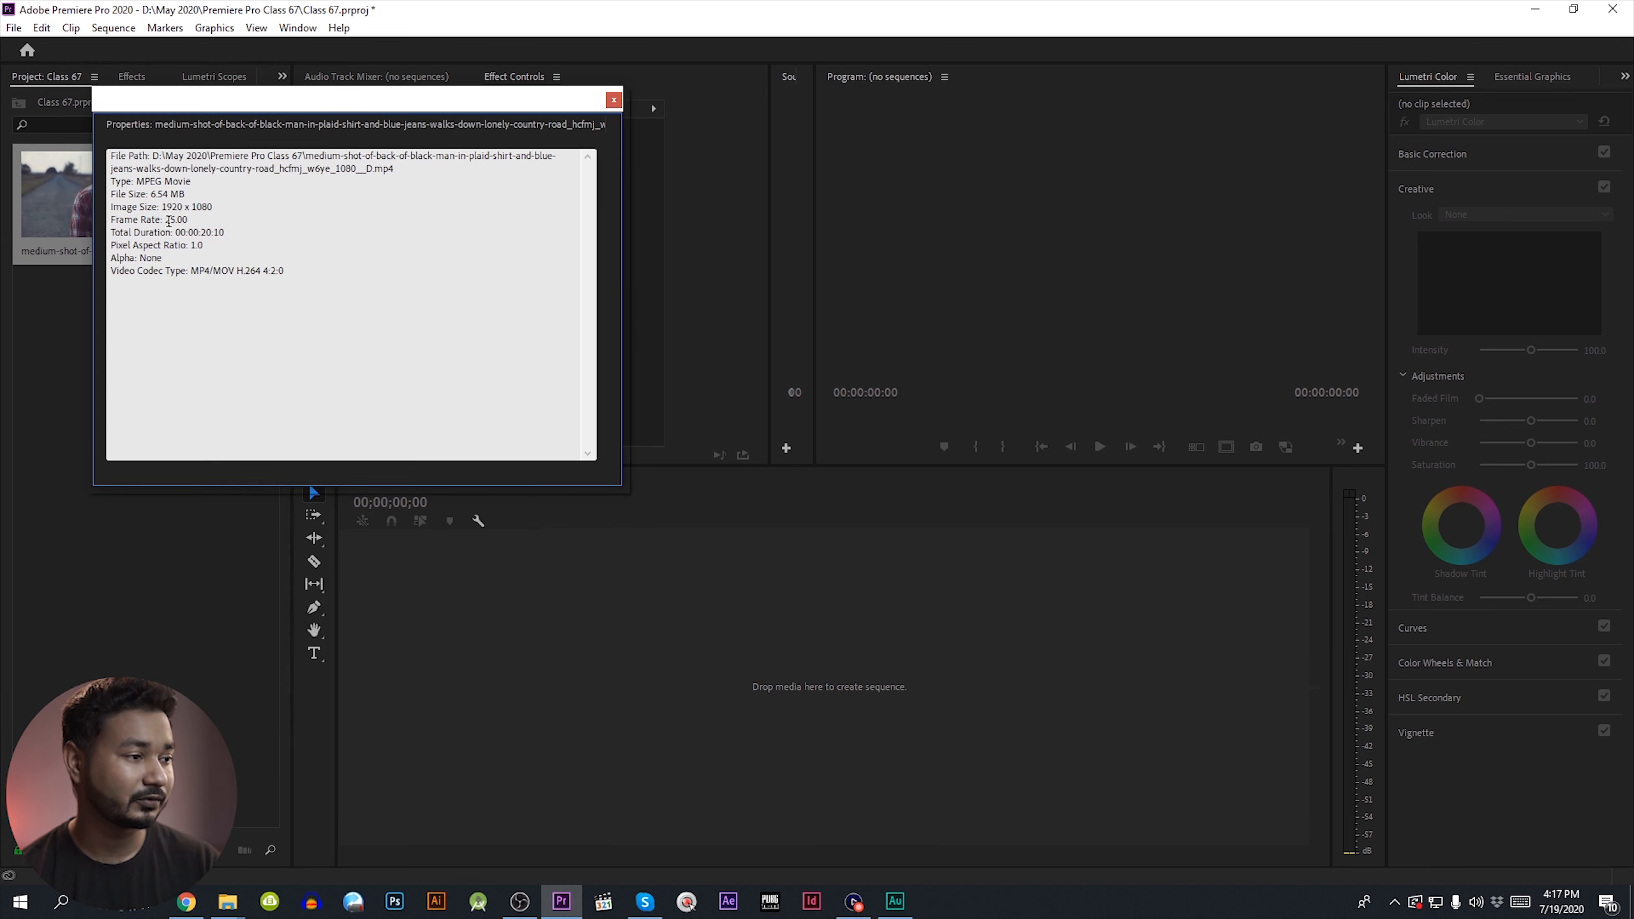
pyautogui.doubleClick(174, 219)
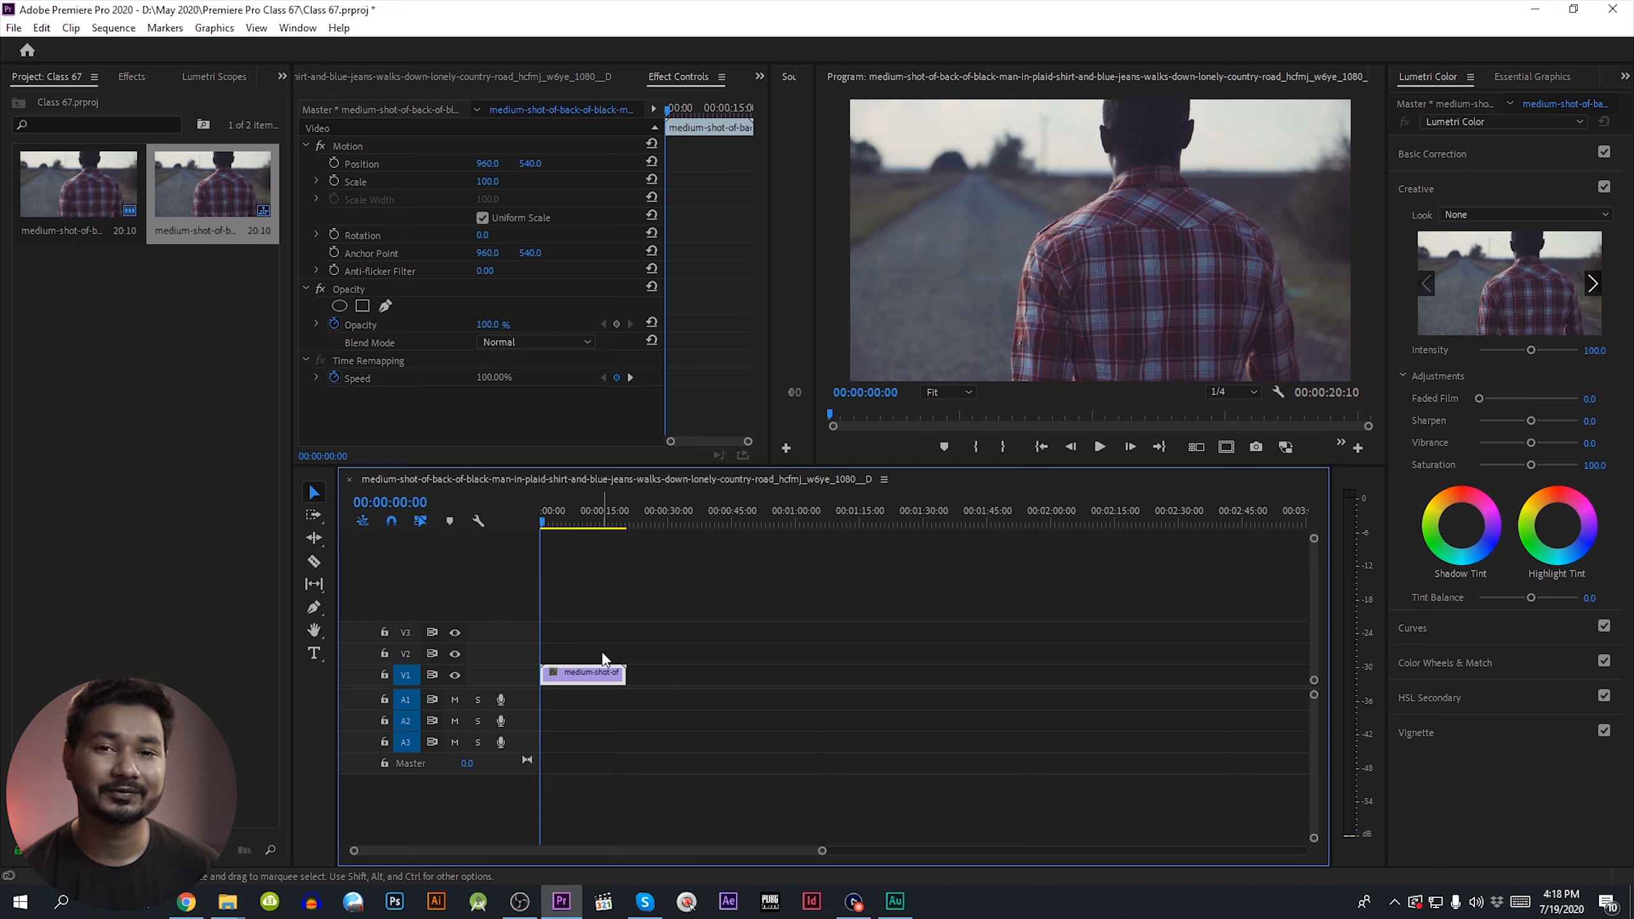
# - Preview the clip and trim its end so the sequence lasts 00:00:04:12
pyautogui.press('space')
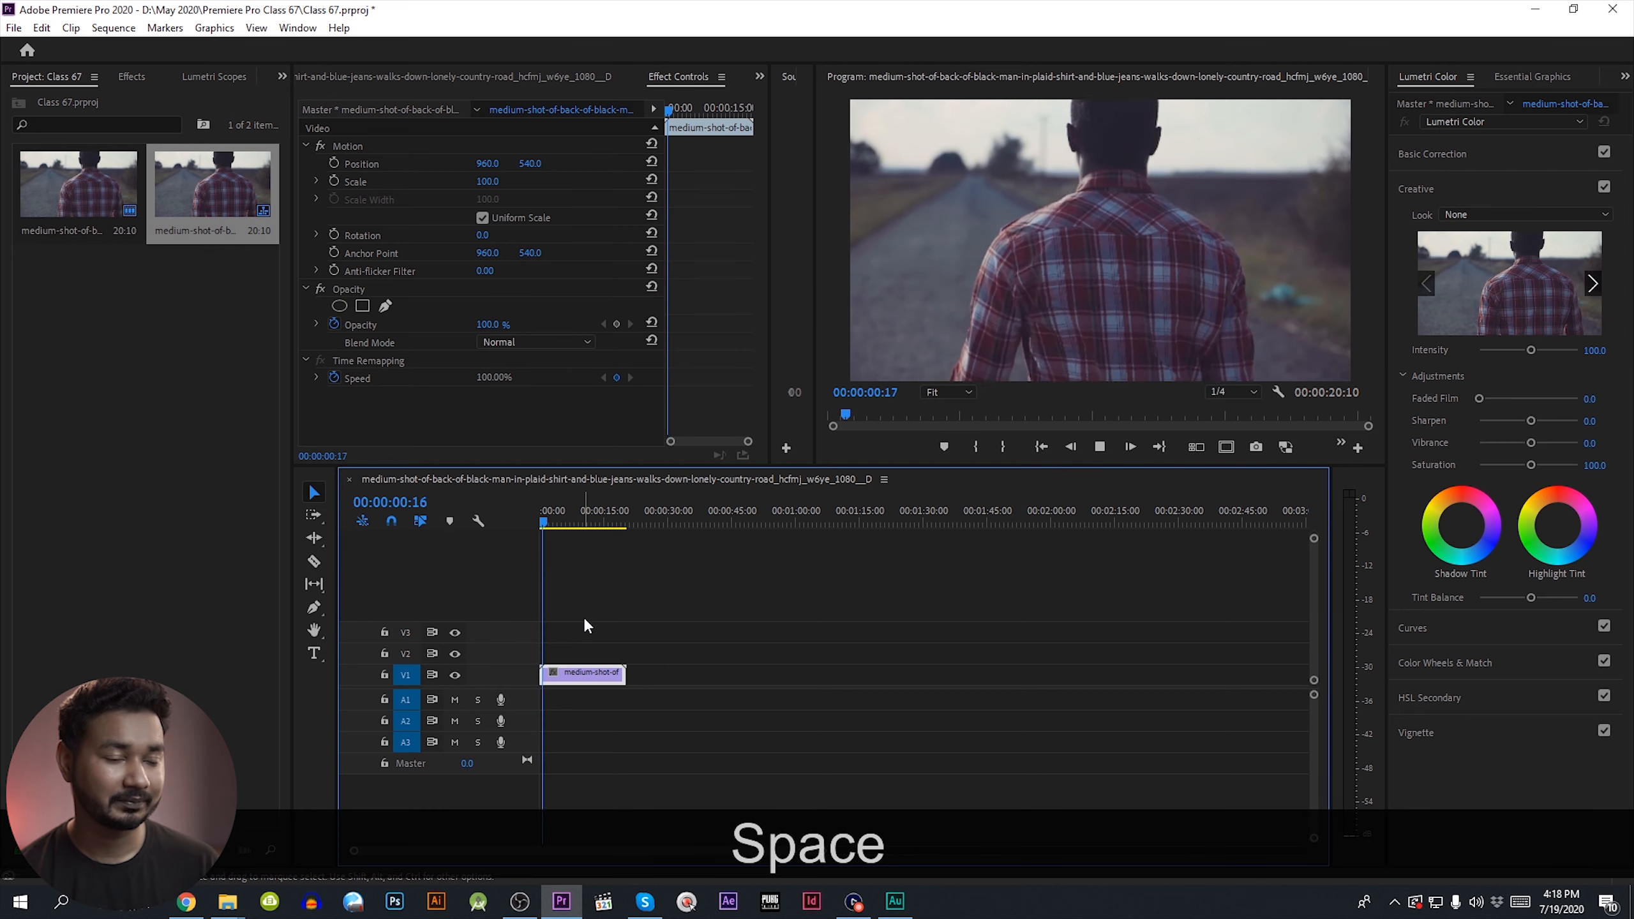
pyautogui.press('space')
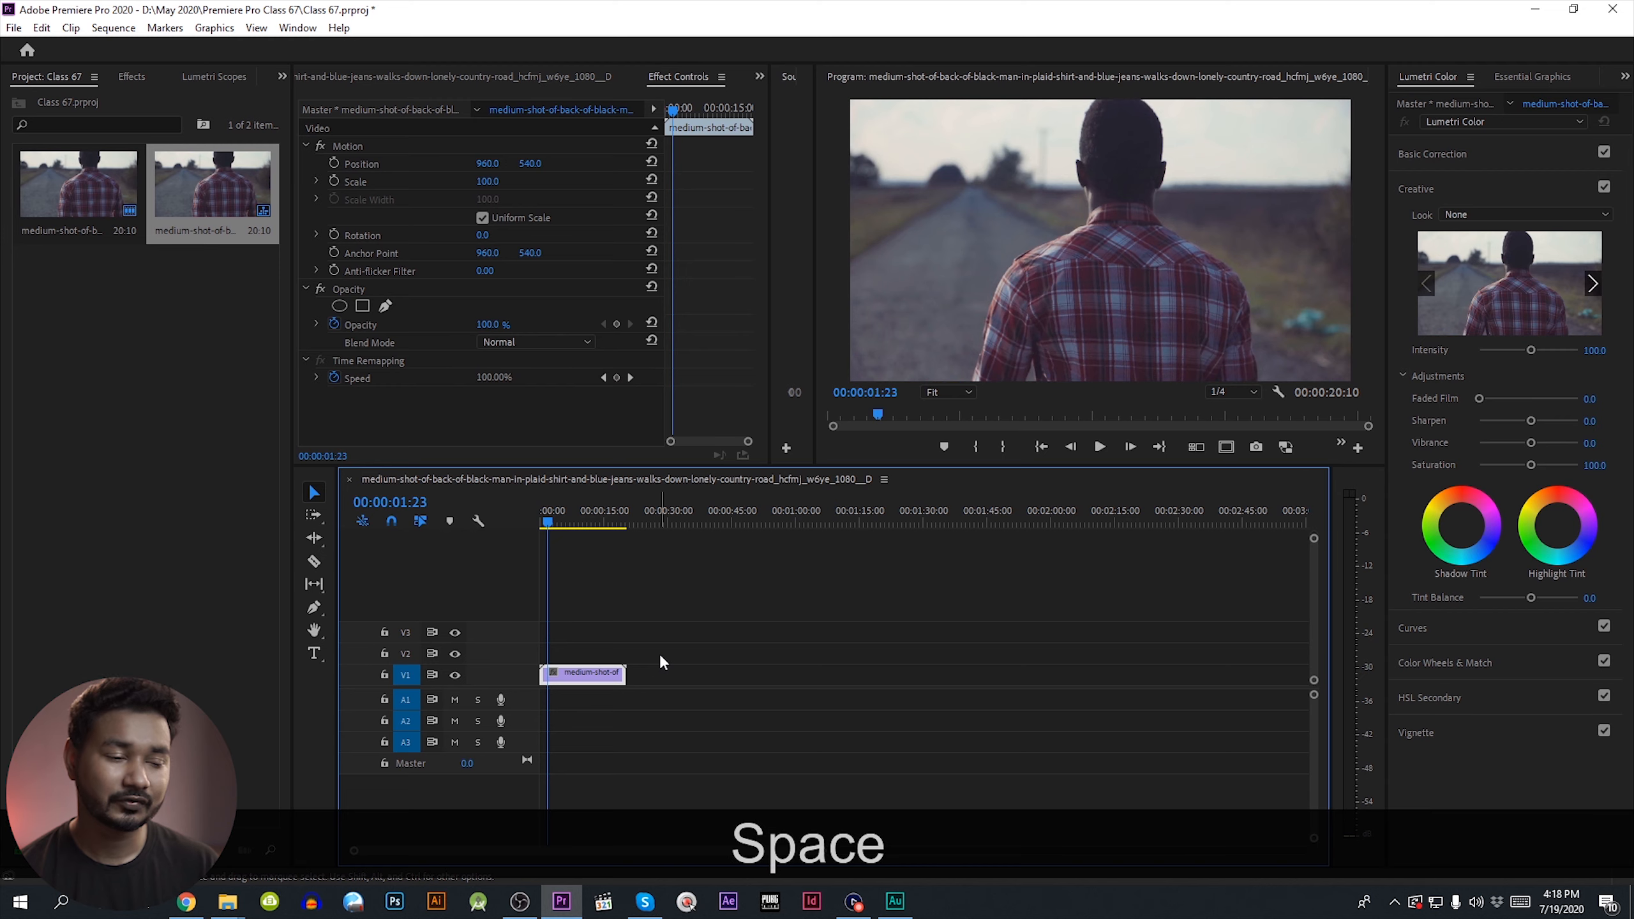
pyautogui.rightClick(583, 672)
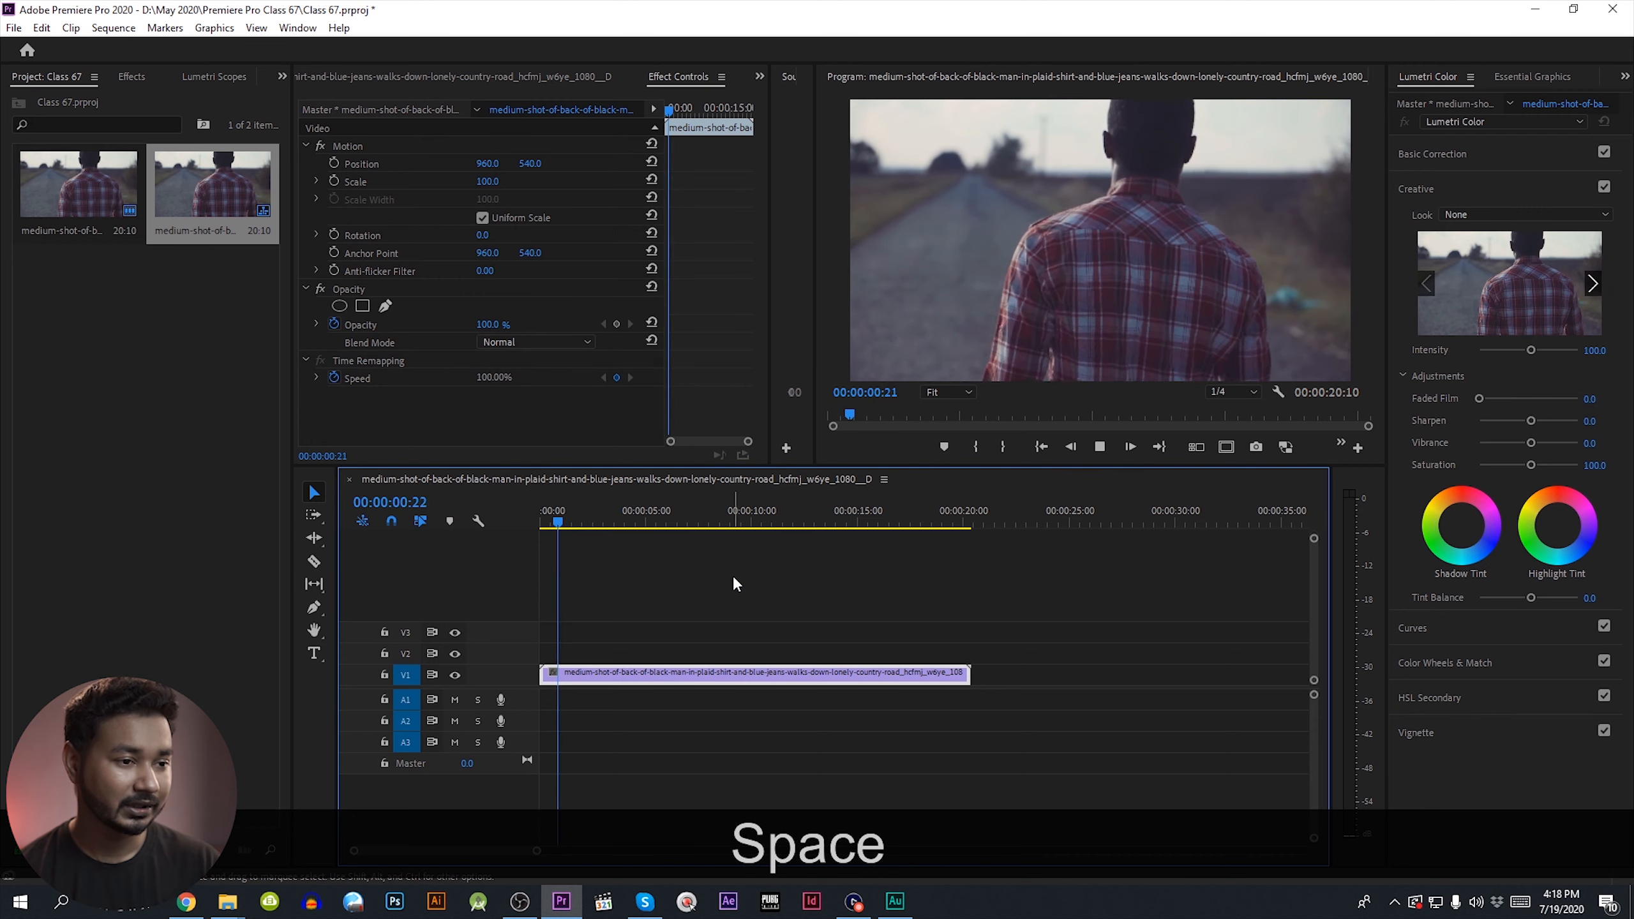
pyautogui.press('space')
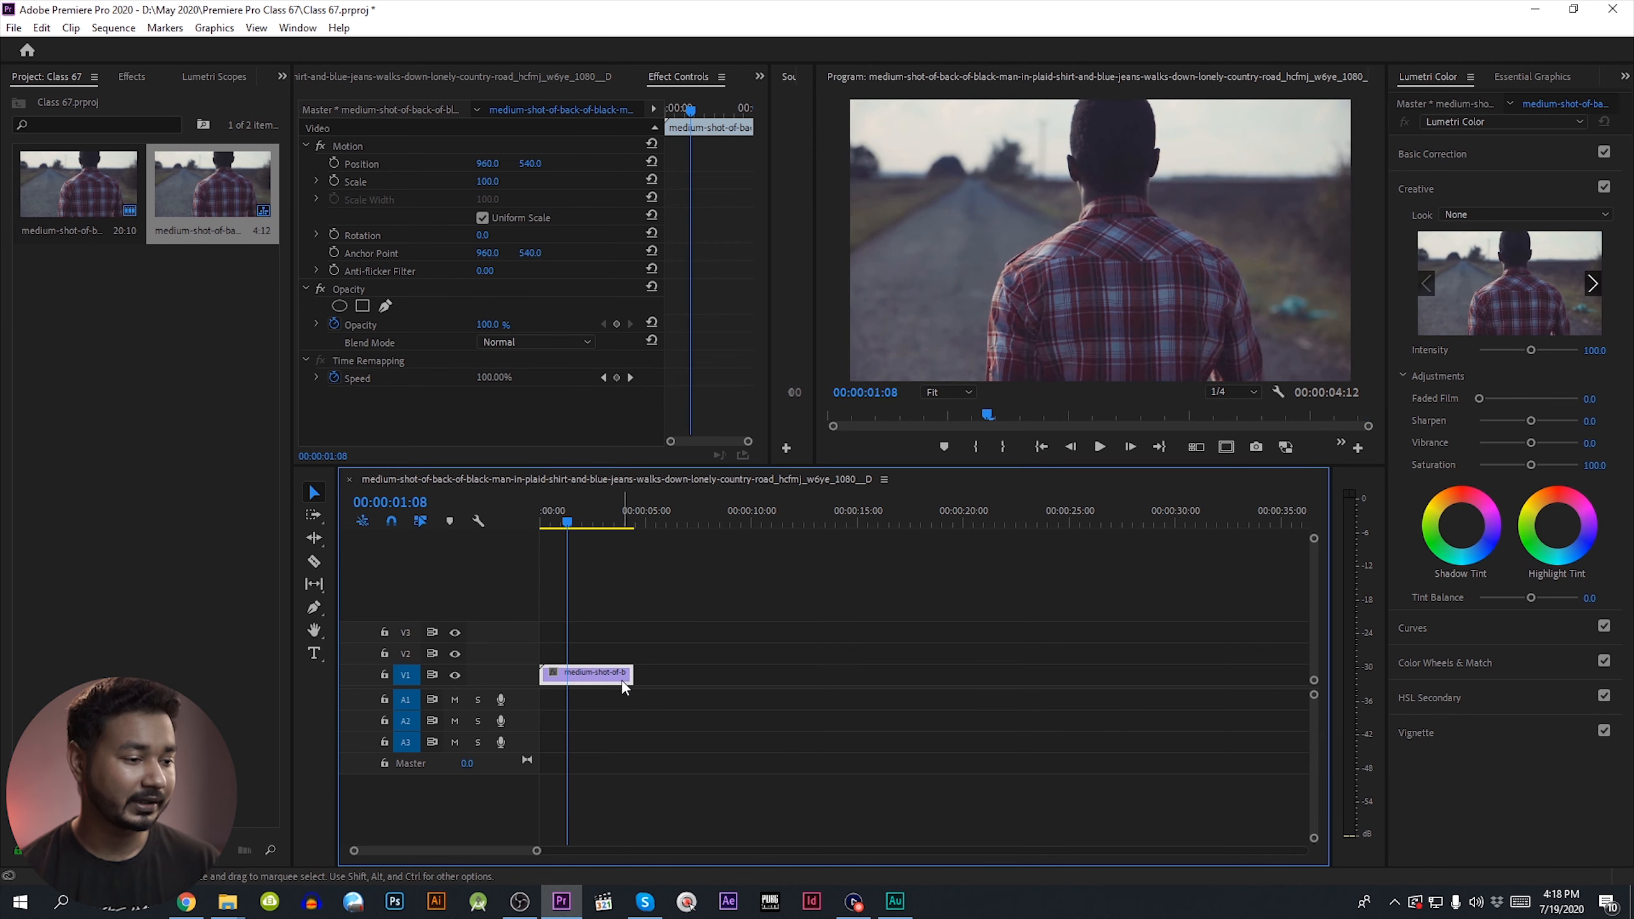
# - Set the clip's Speed/Duration to 50%, stretching the sequence to 00:00:08:24, and preview it
pyautogui.rightClick(586, 672)
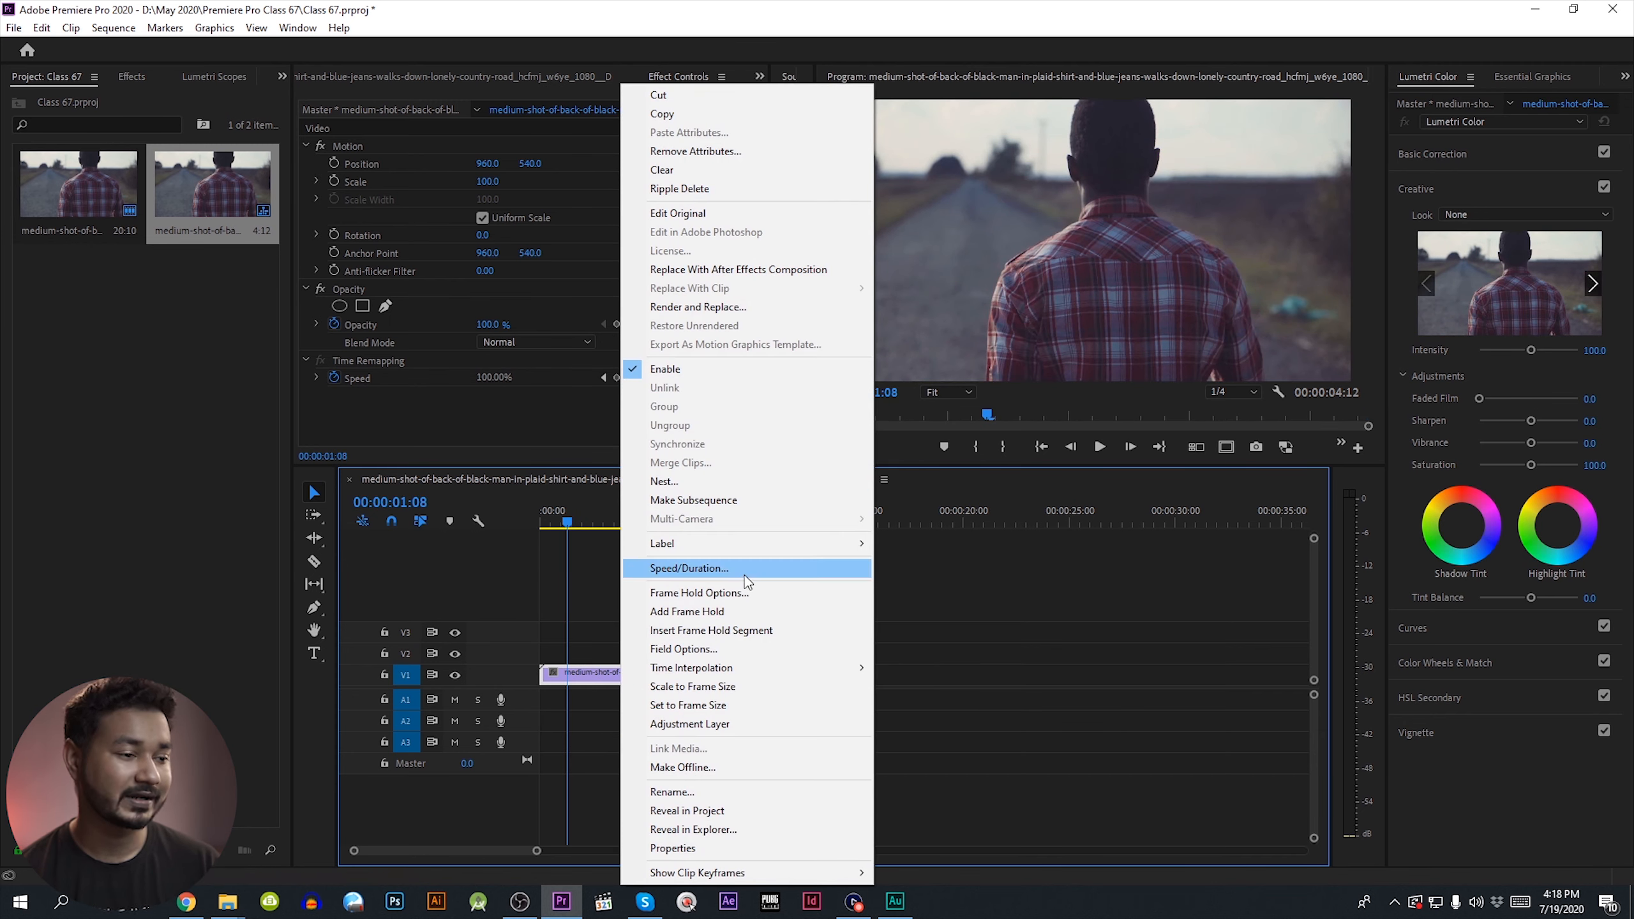
pyautogui.click(690, 568)
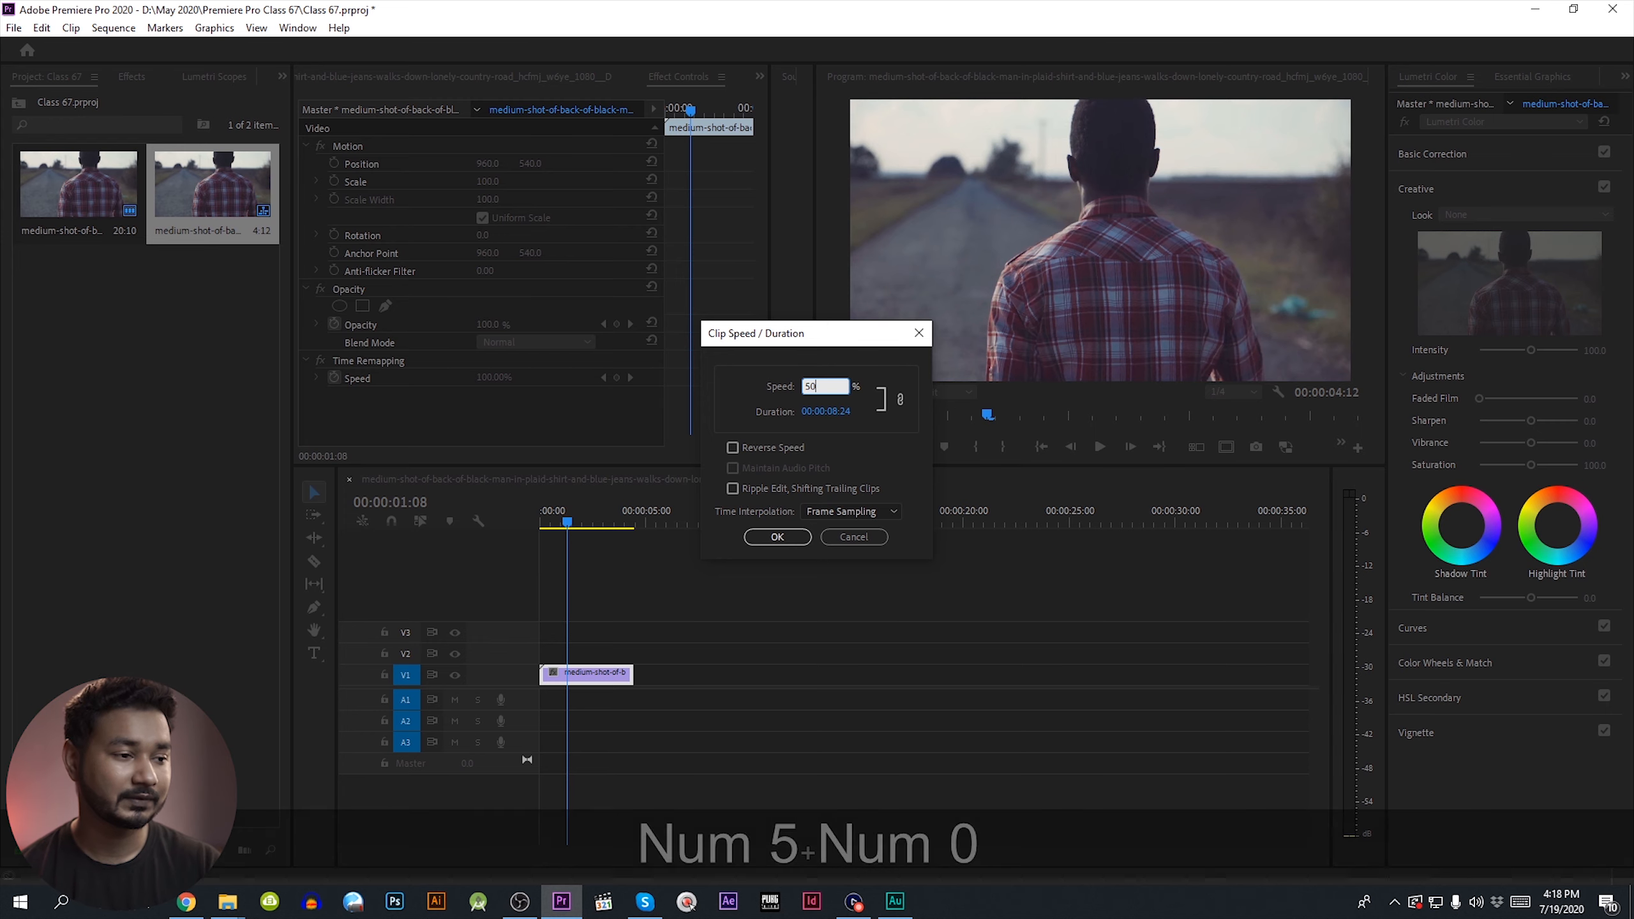
pyautogui.click(776, 536)
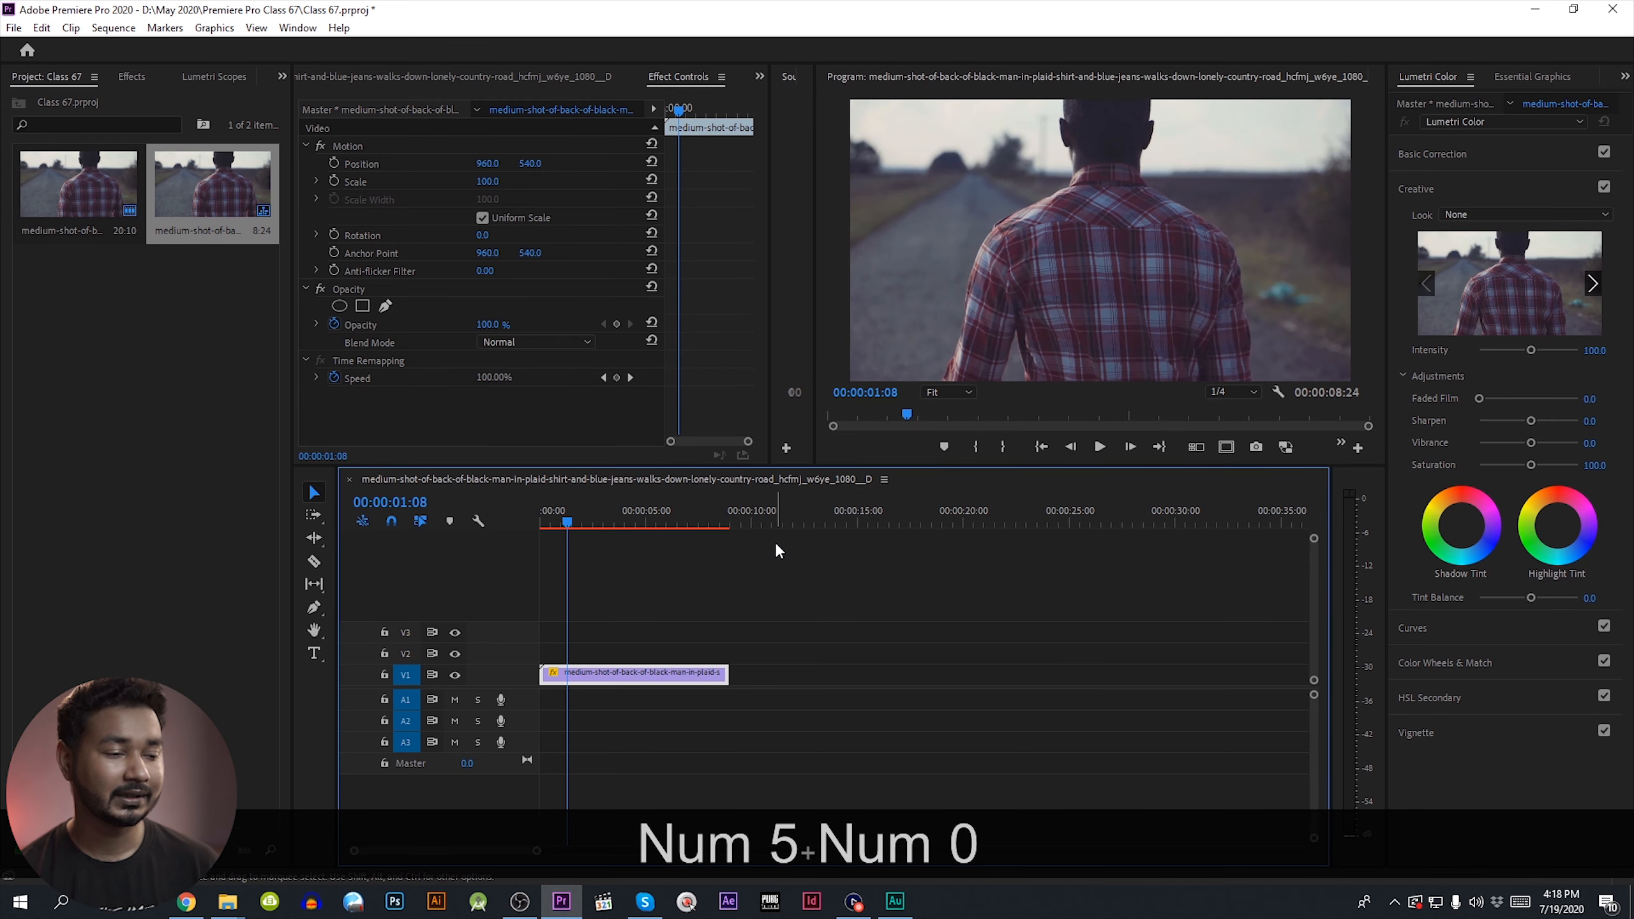
pyautogui.press('space')
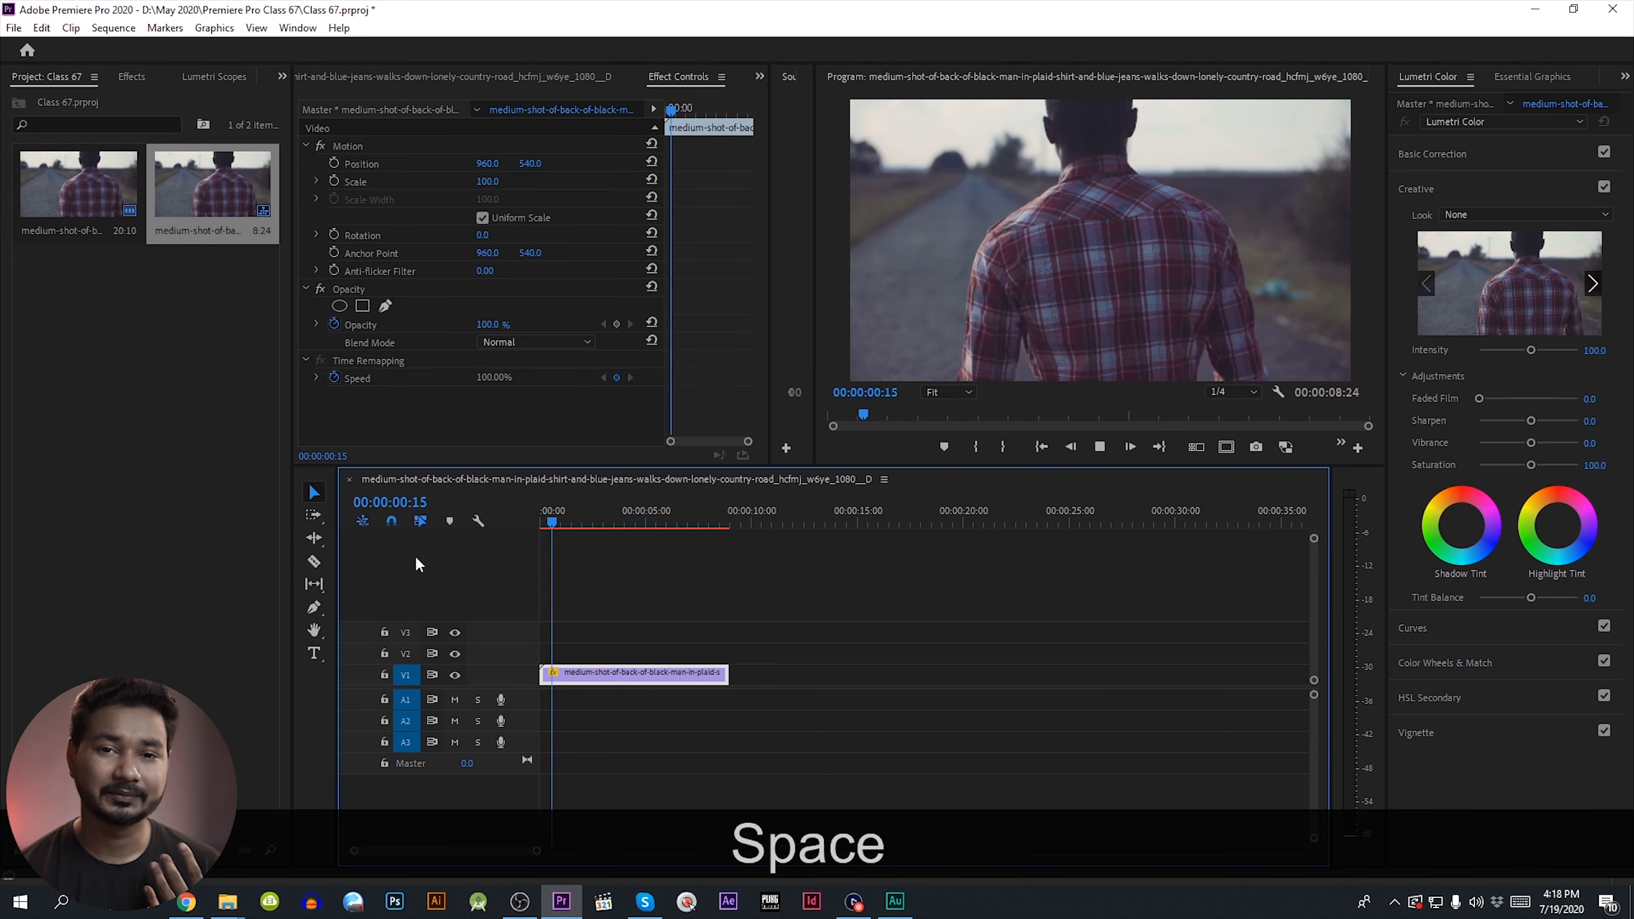
pyautogui.press('space')
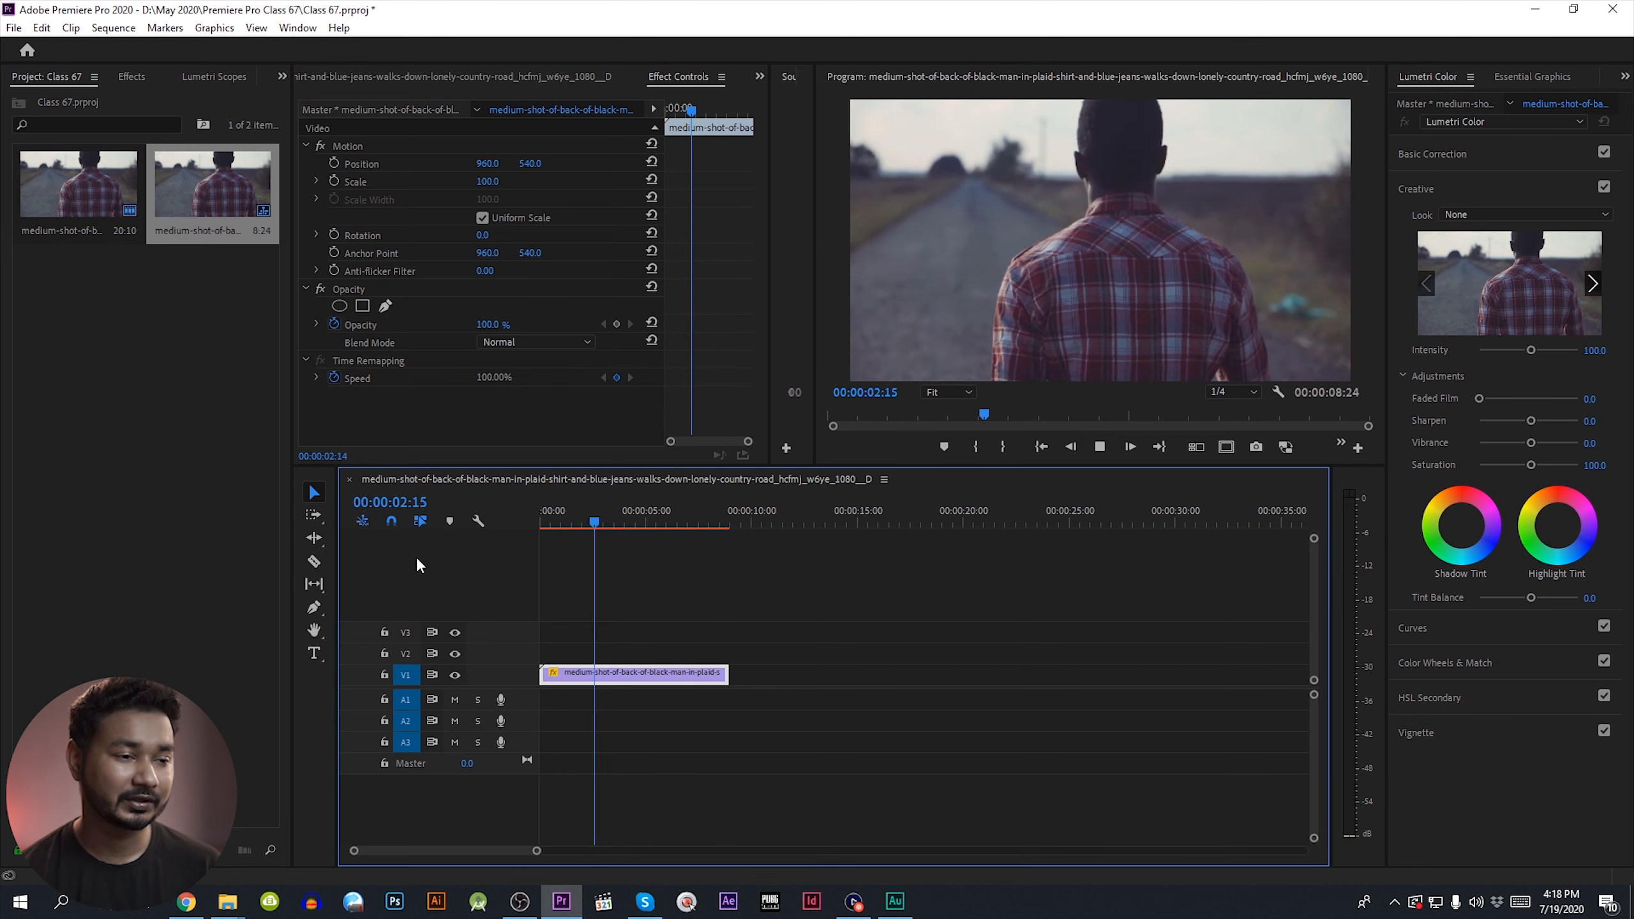
pyautogui.press('space')
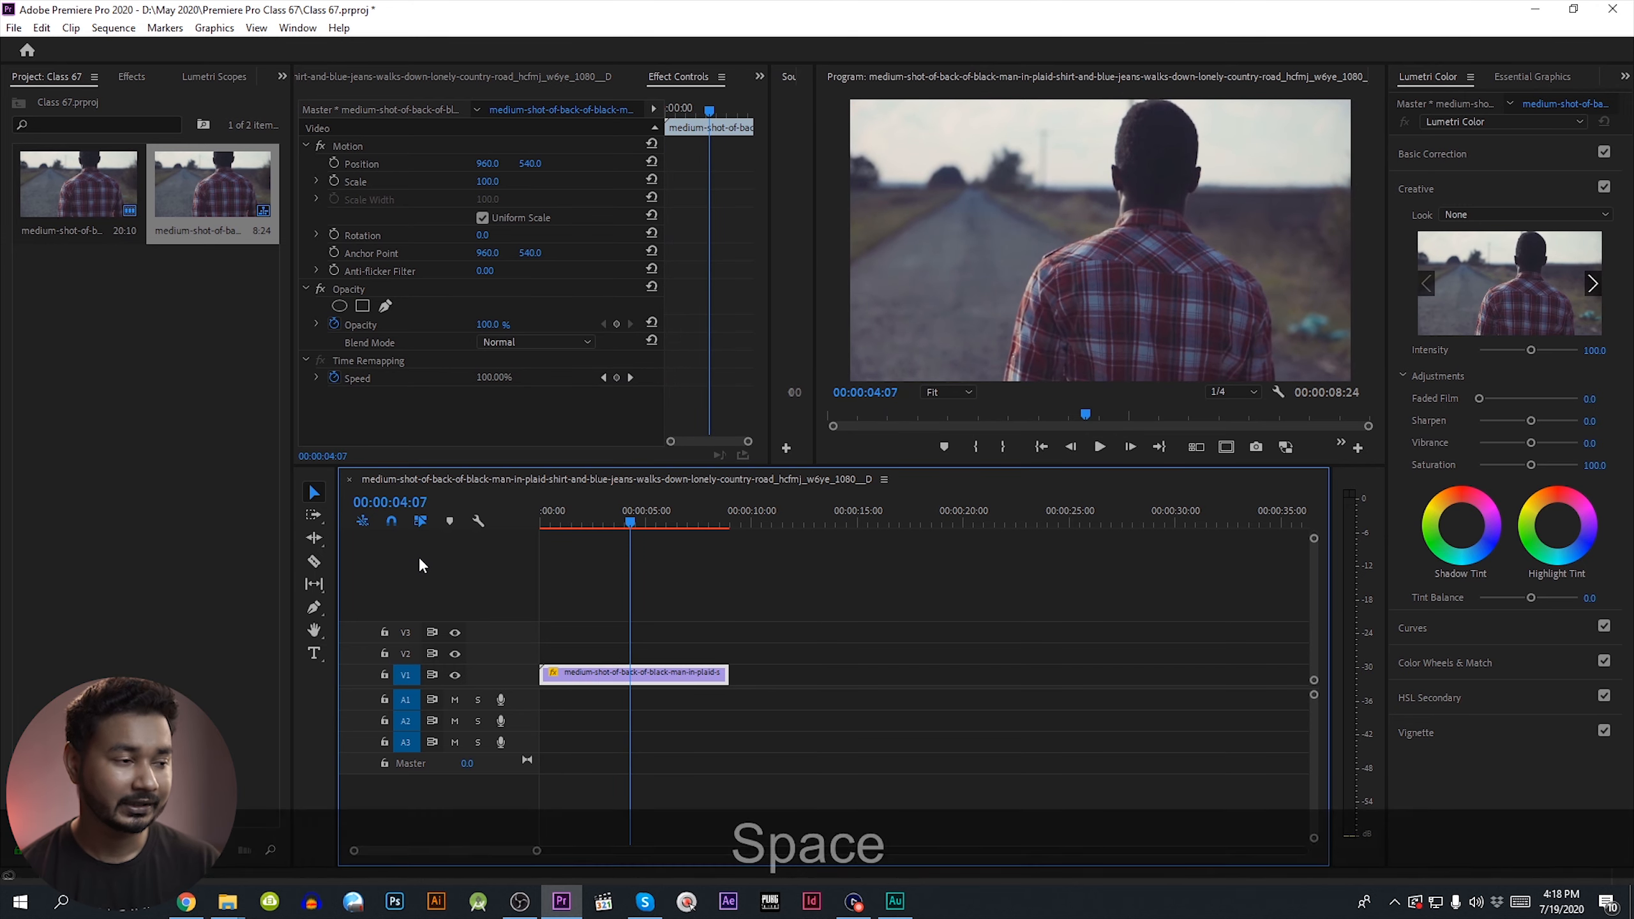
pyautogui.click(112, 28)
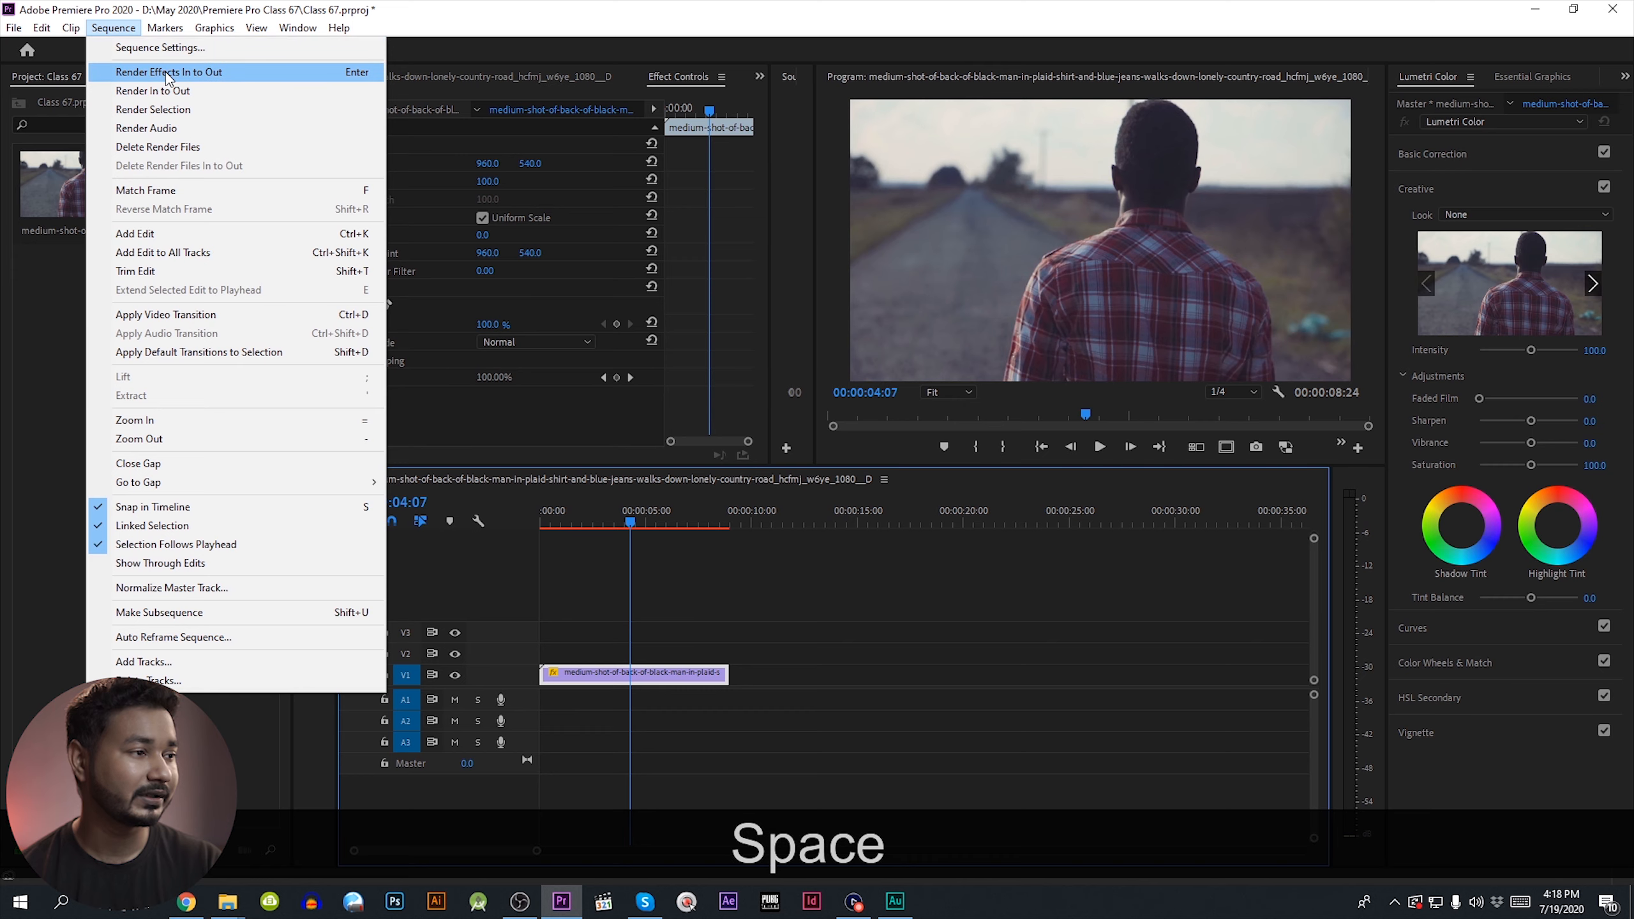
pyautogui.click(167, 71)
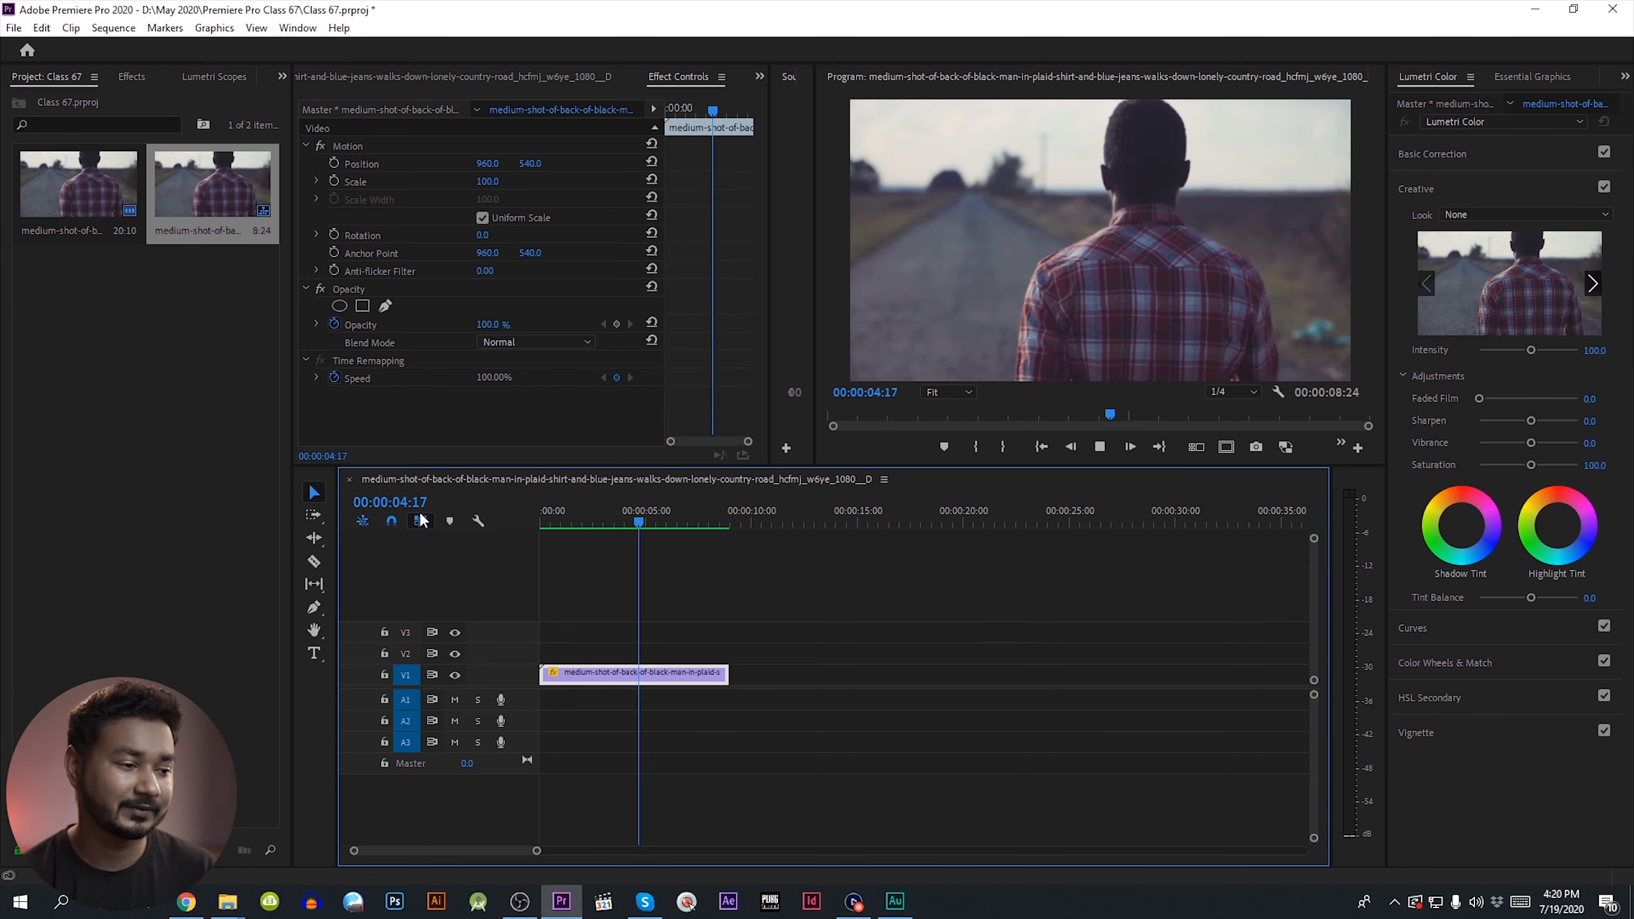
pyautogui.press('space')
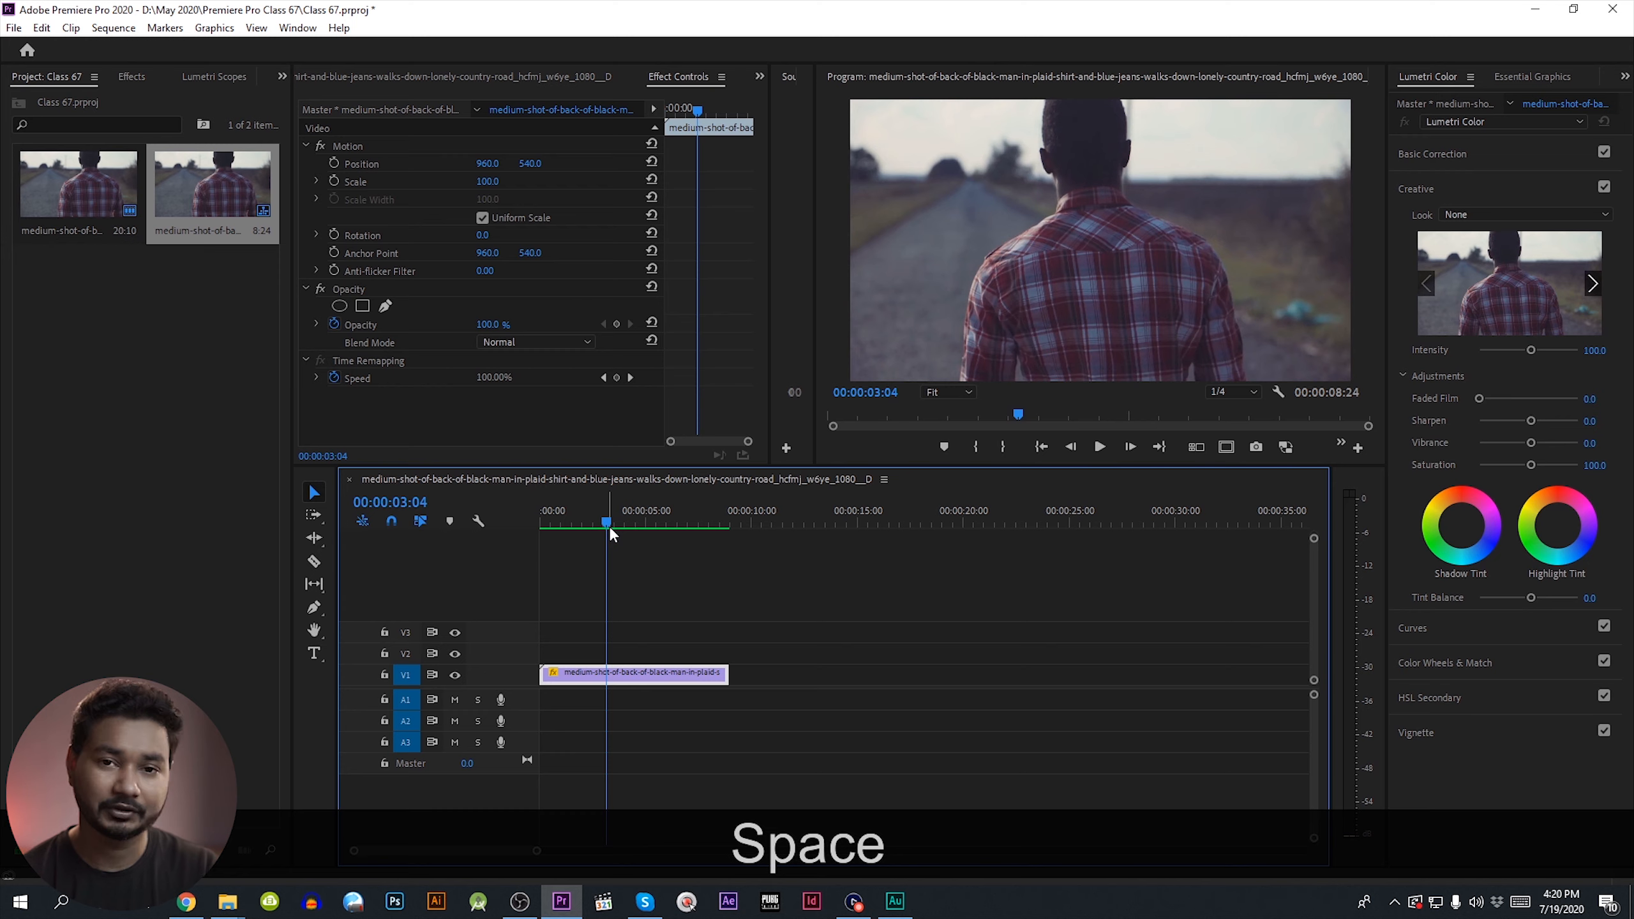
pyautogui.press('space')
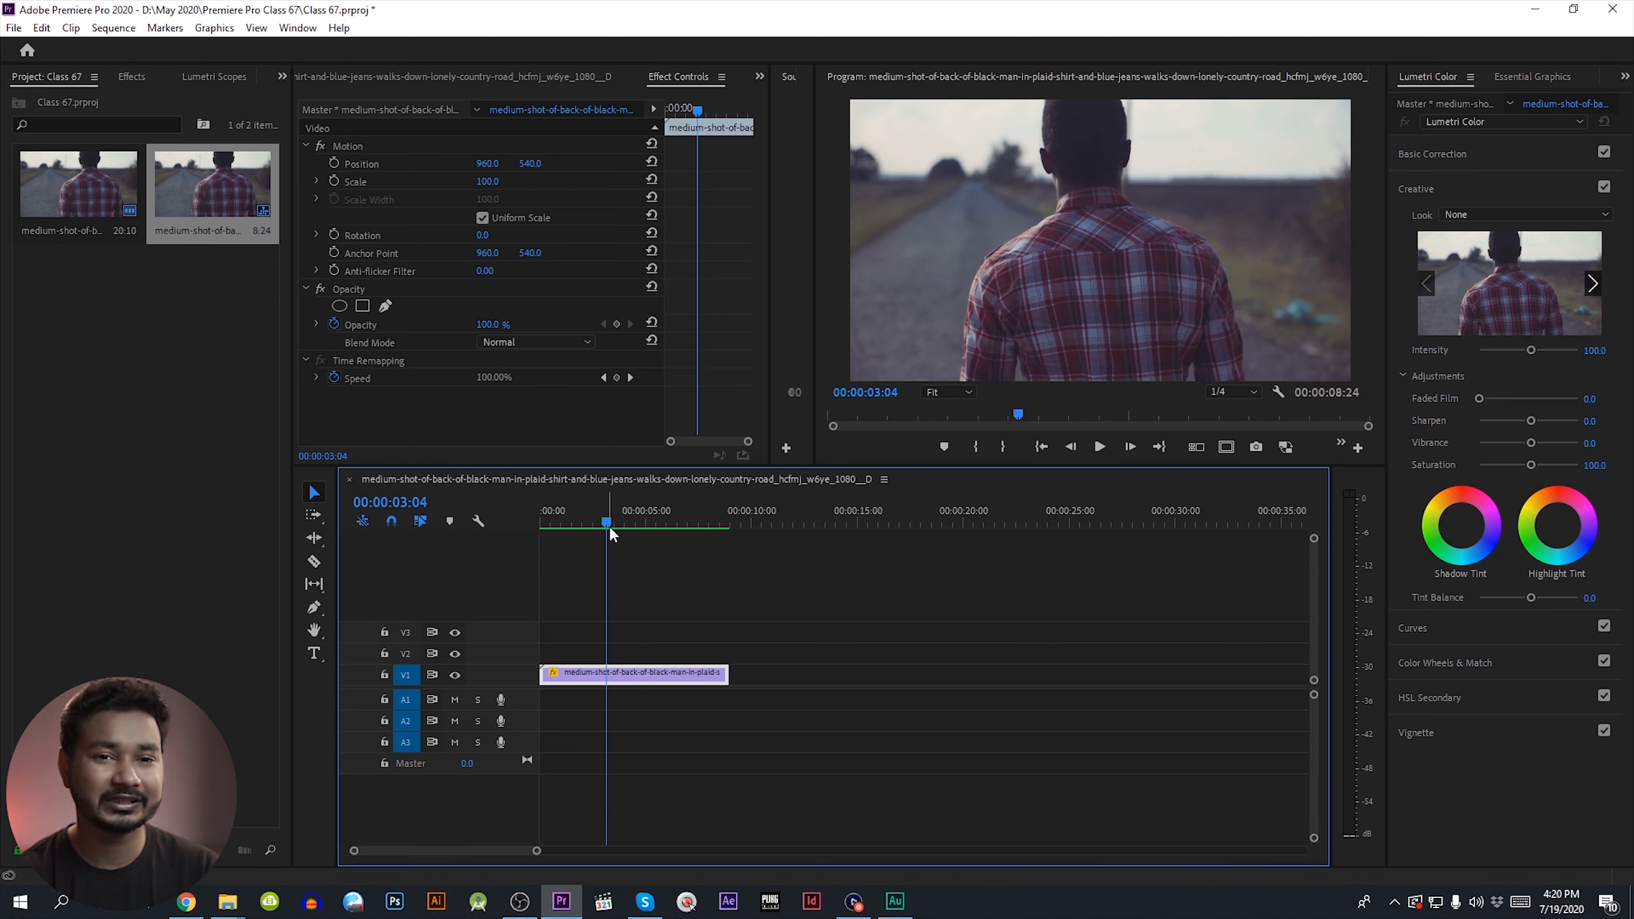
pyautogui.moveTo(1154, 174)
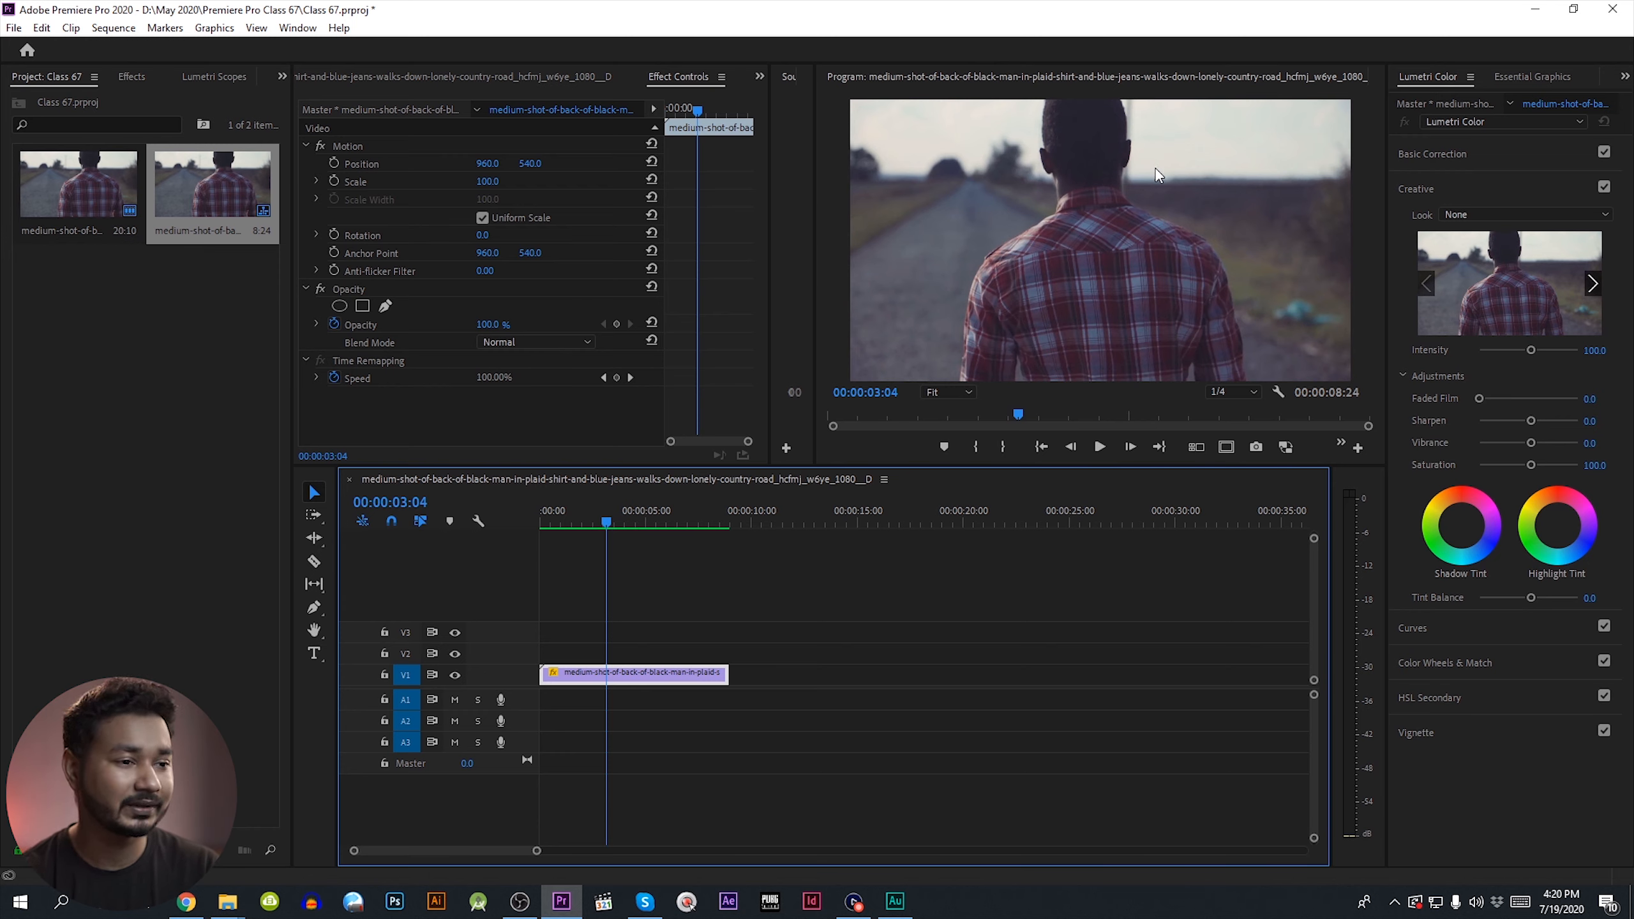
pyautogui.moveTo(1139, 169)
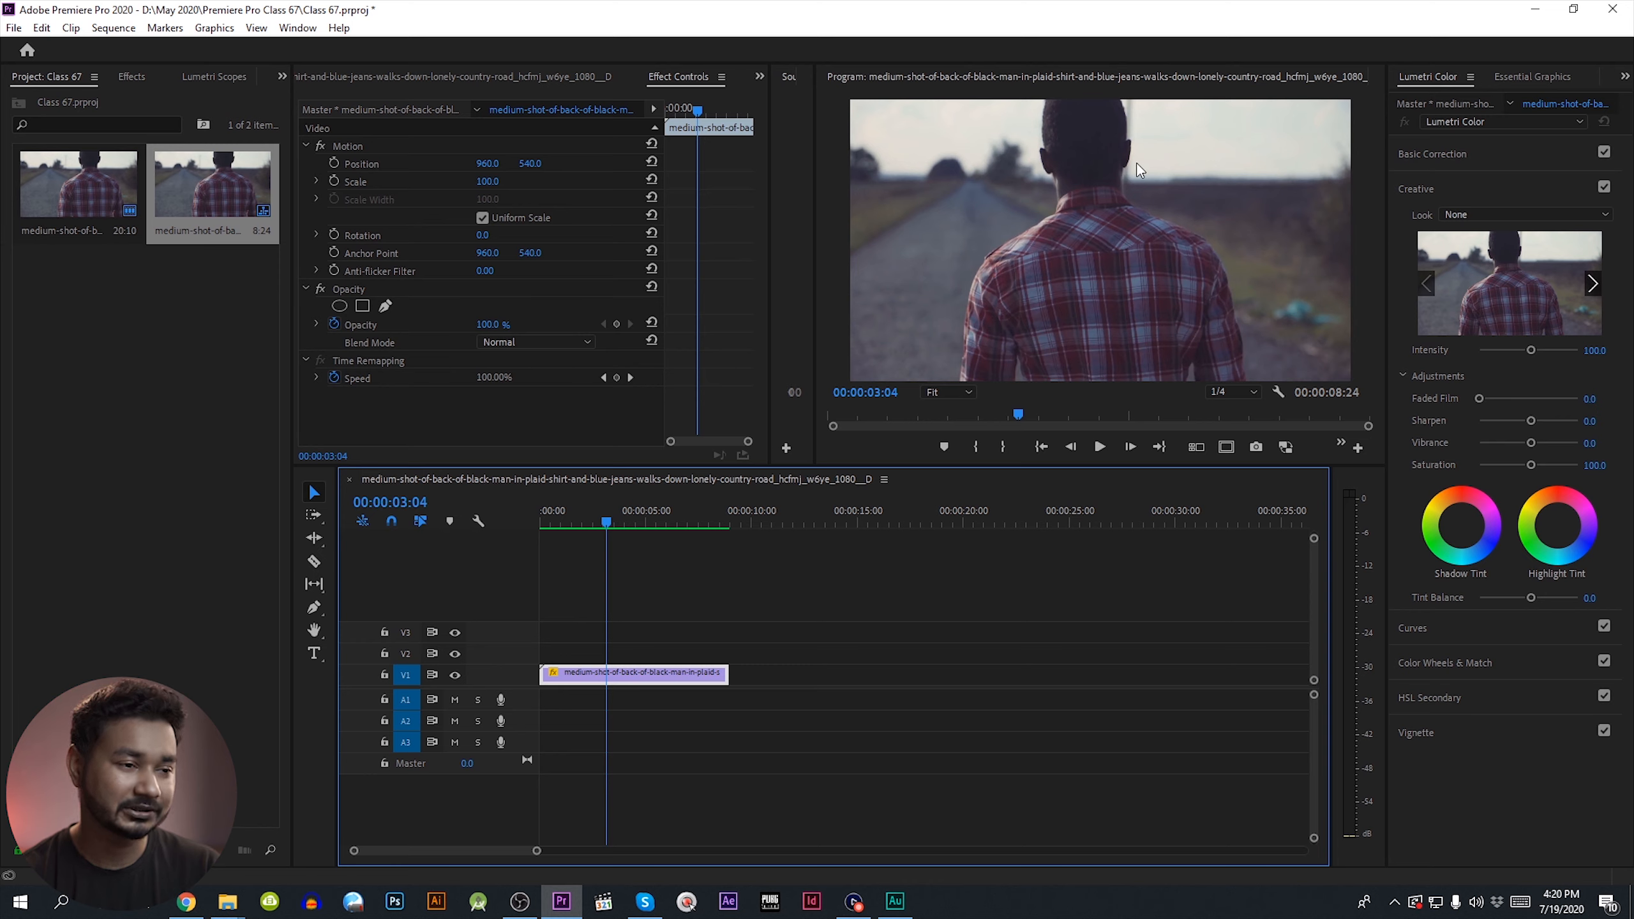
pyautogui.press('Right')
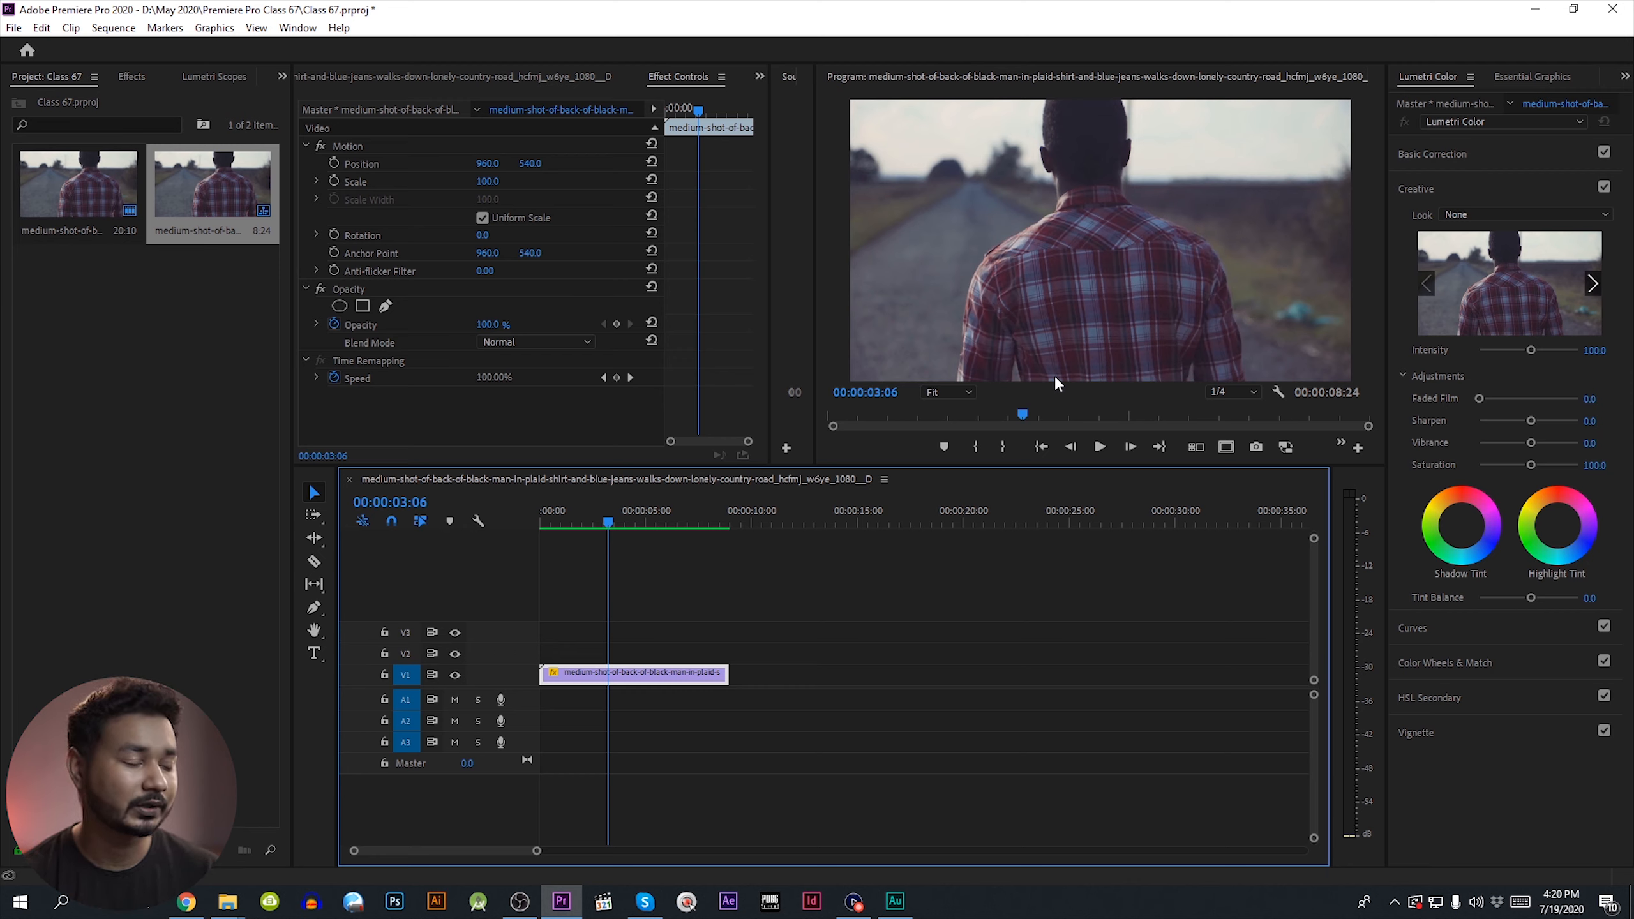
# - Set the clip's Time Interpolation to Optical Flow at 50% speed in Speed/Duration
pyautogui.rightClick(636, 673)
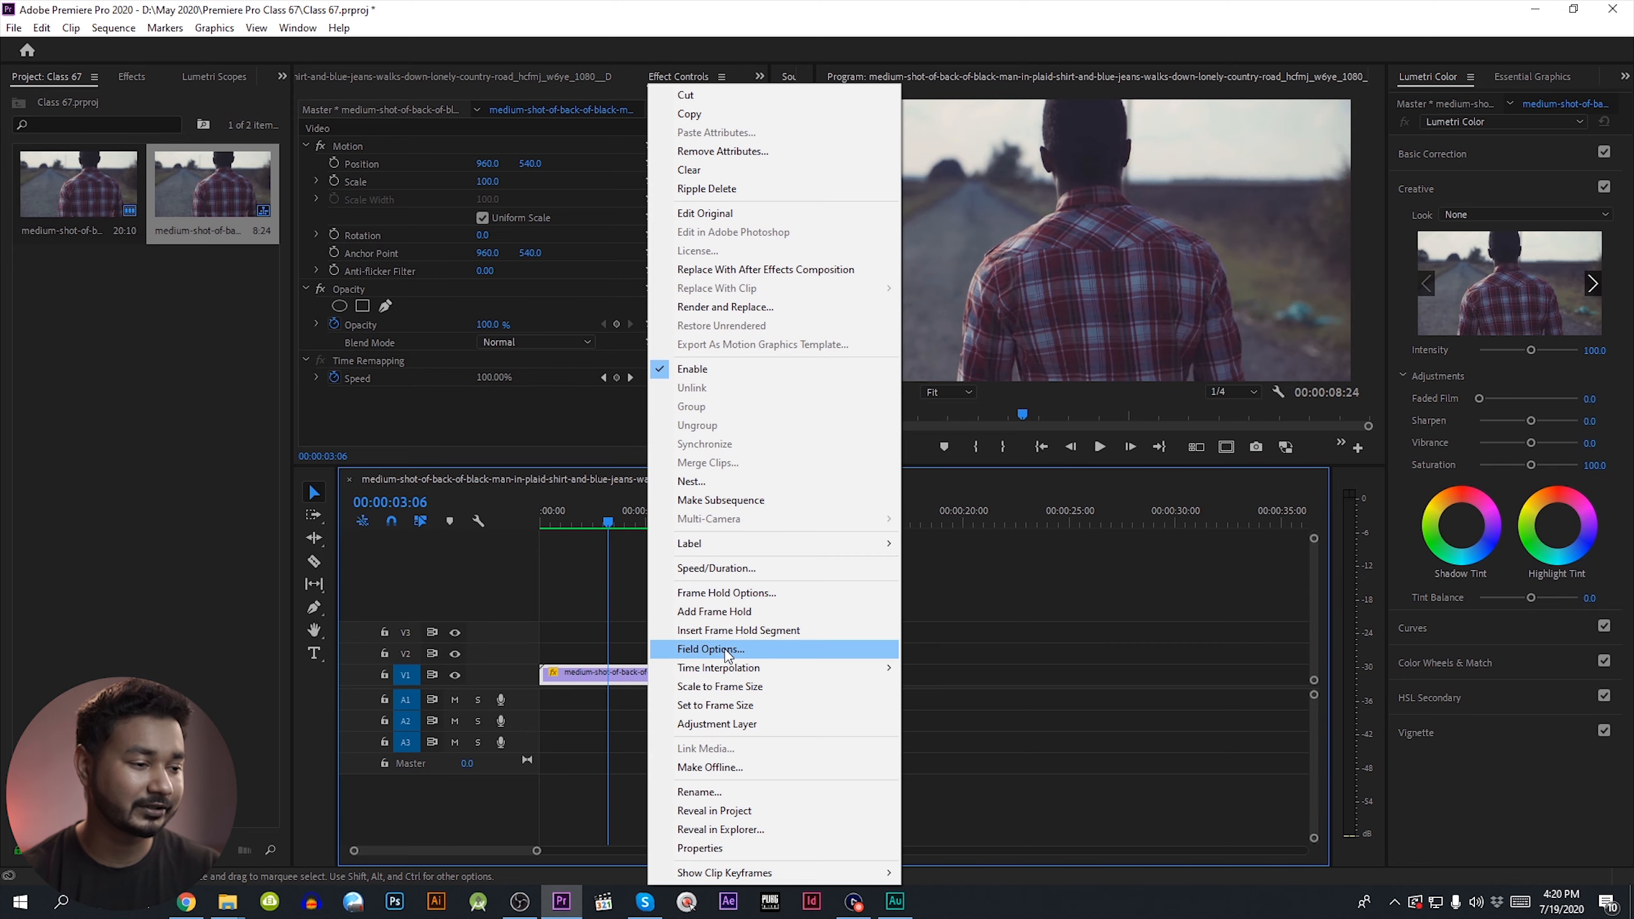
pyautogui.click(716, 568)
pyautogui.write('50')
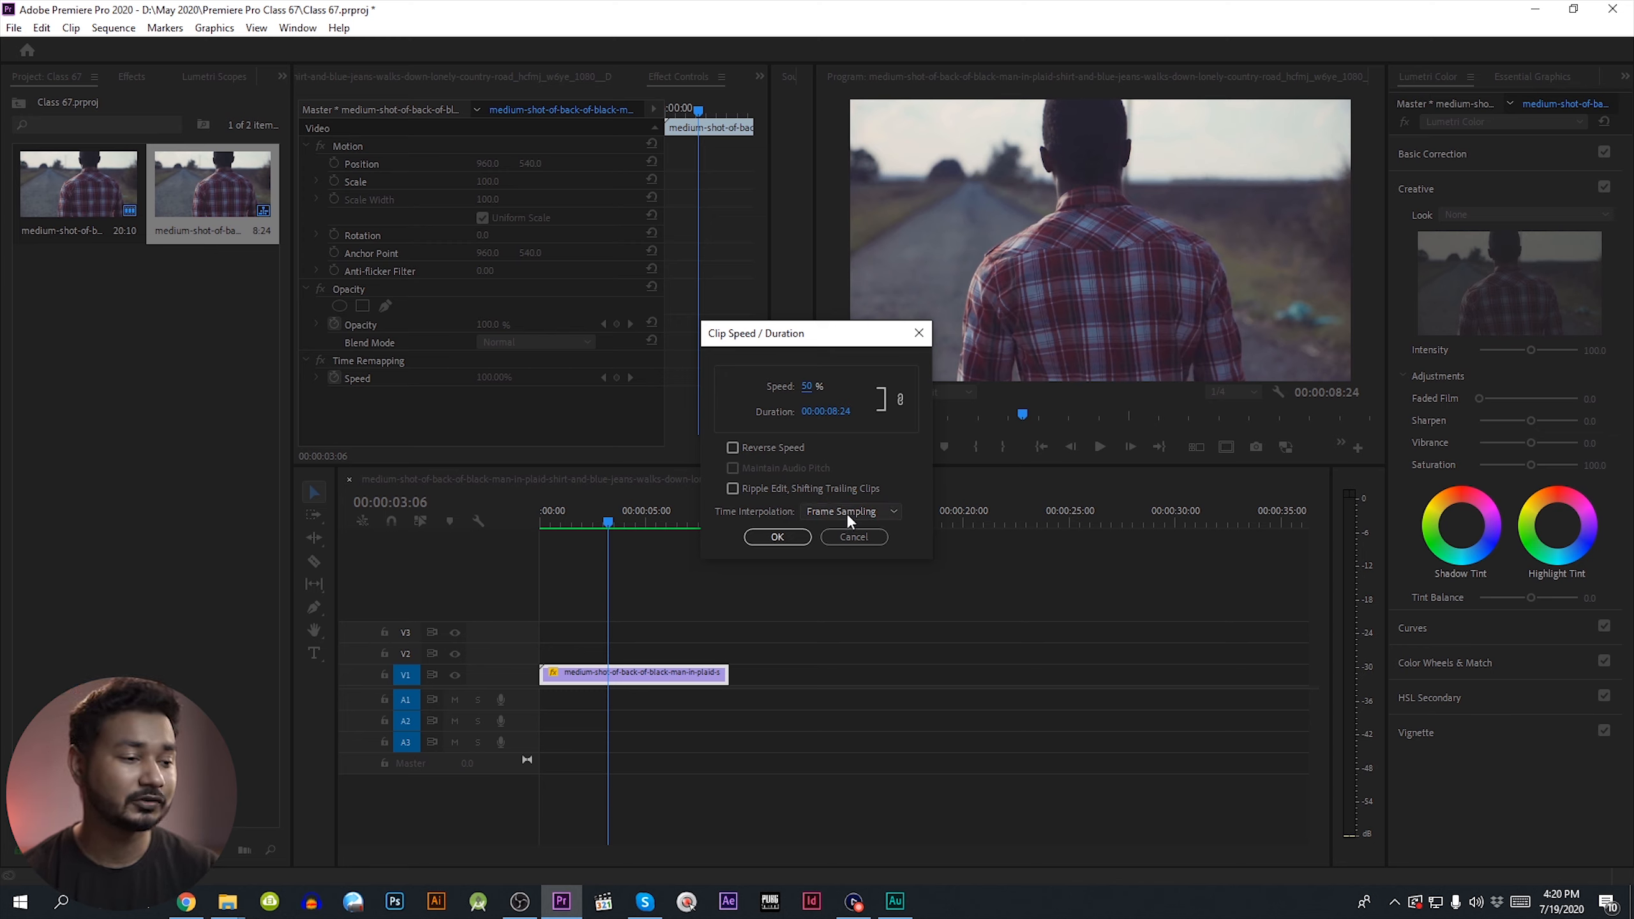
pyautogui.click(849, 510)
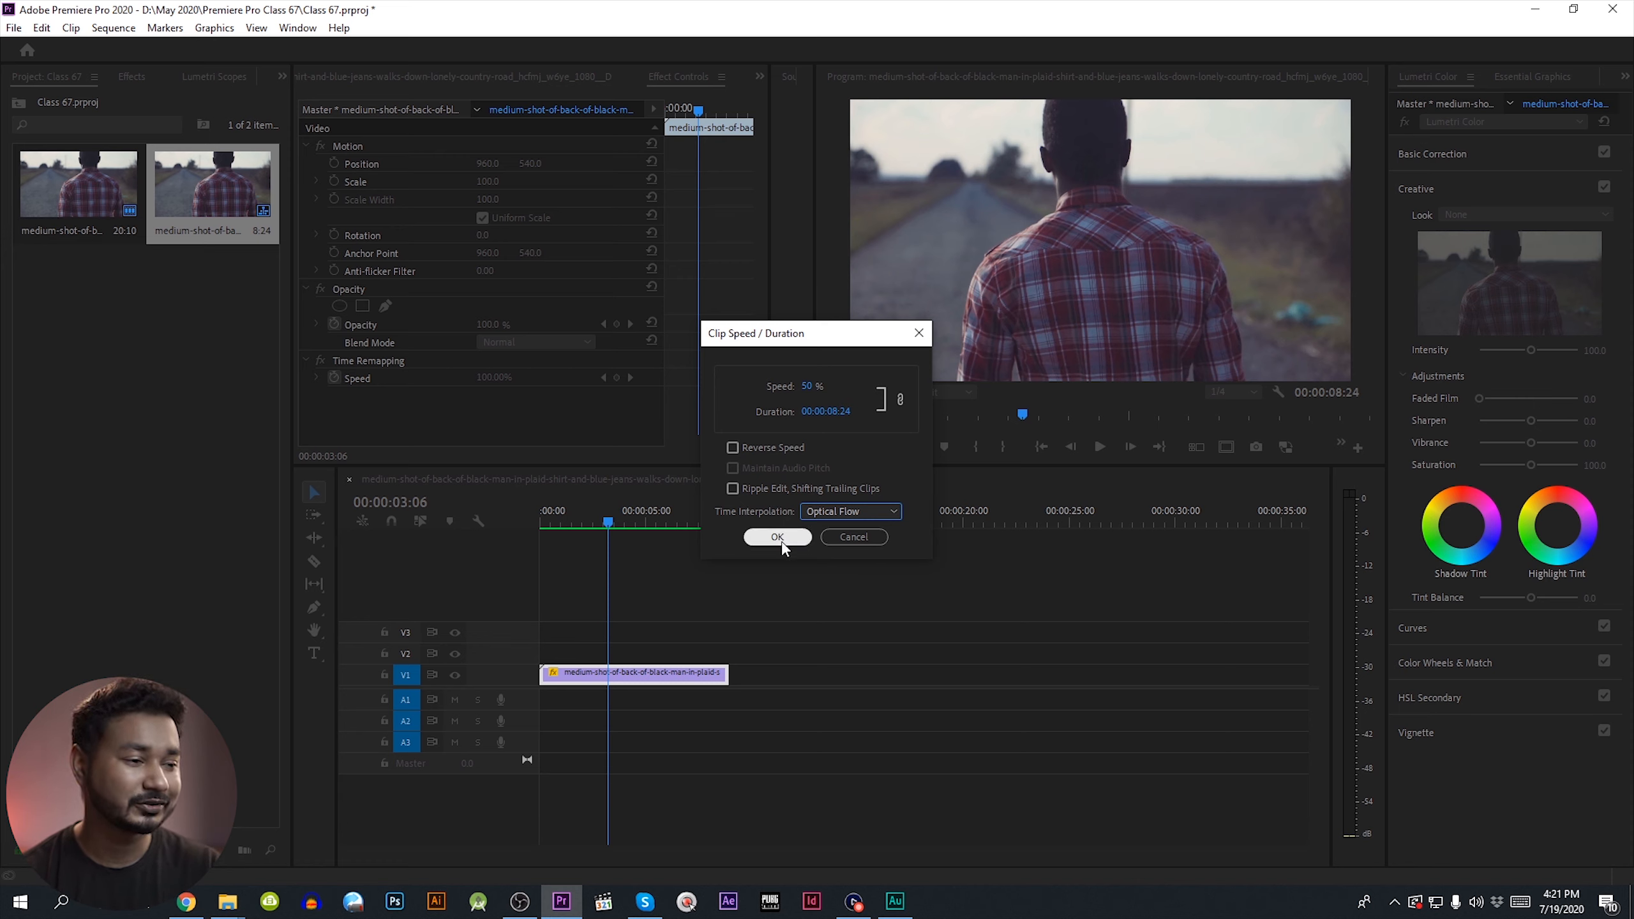
pyautogui.click(776, 536)
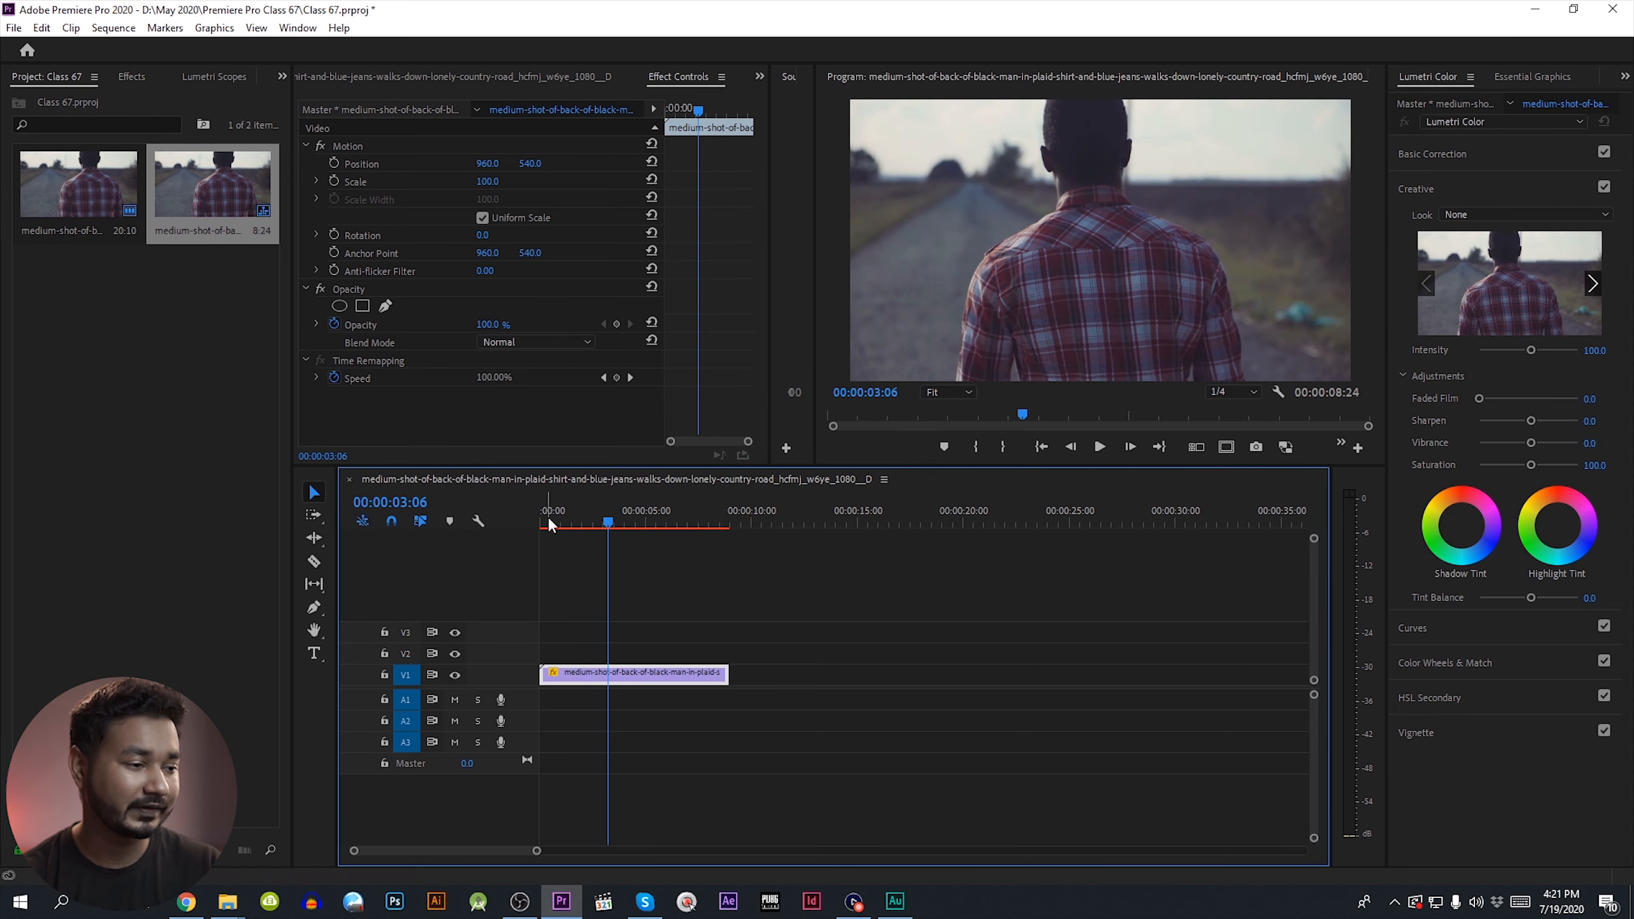
# - Preview the unrendered clip, then render it via Sequence > Render Effects In to Out
pyautogui.press('space')
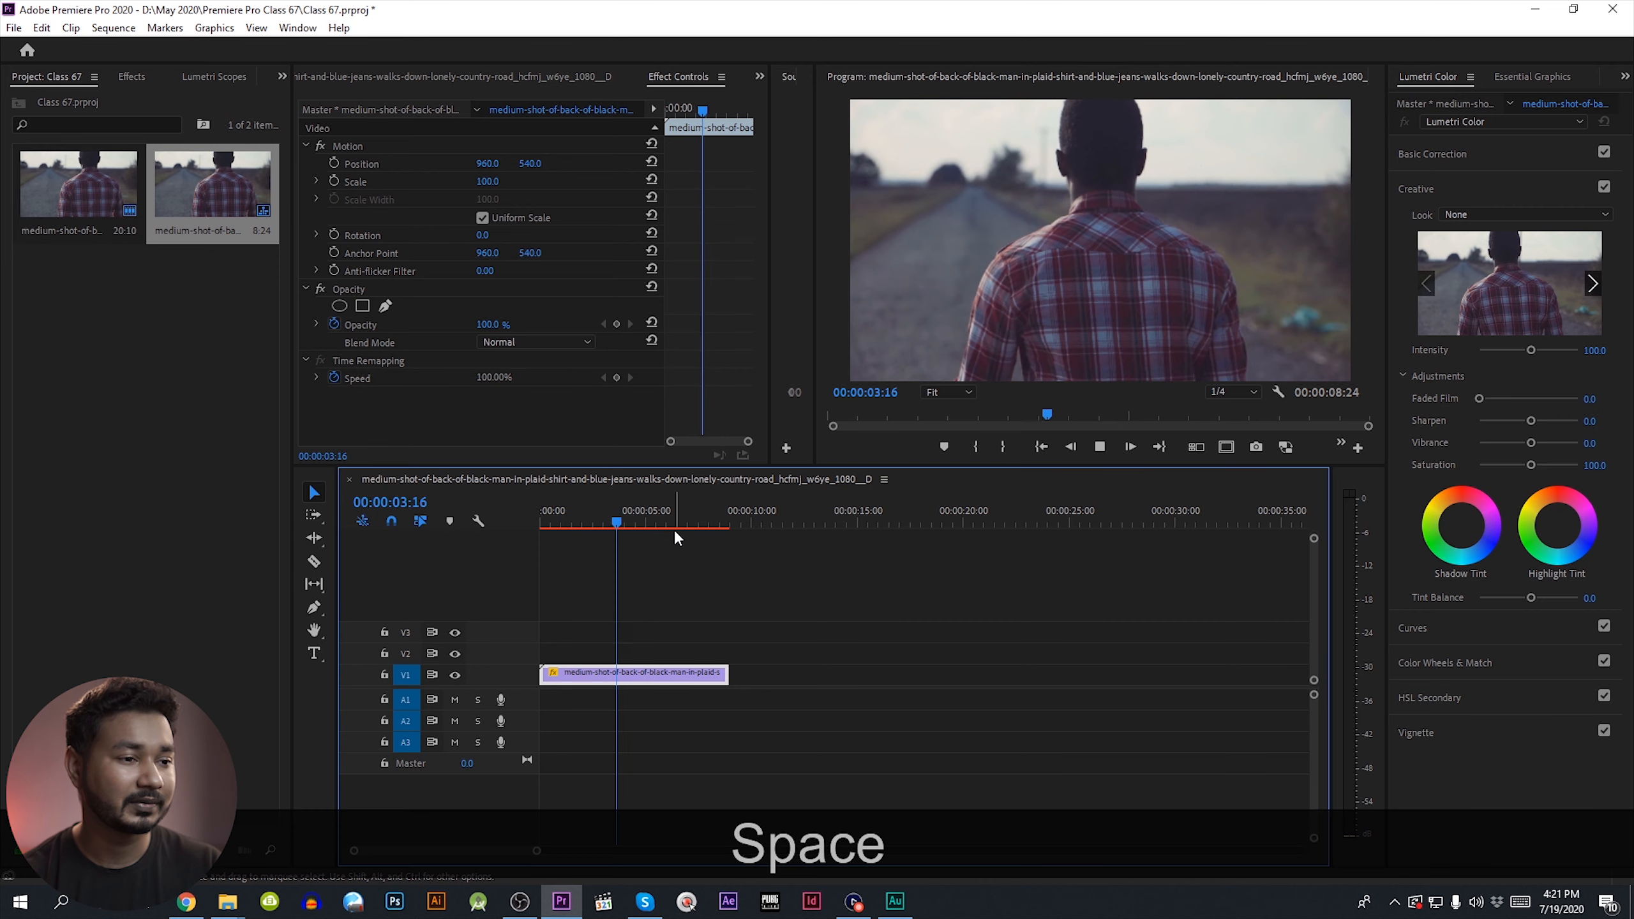
pyautogui.press('space')
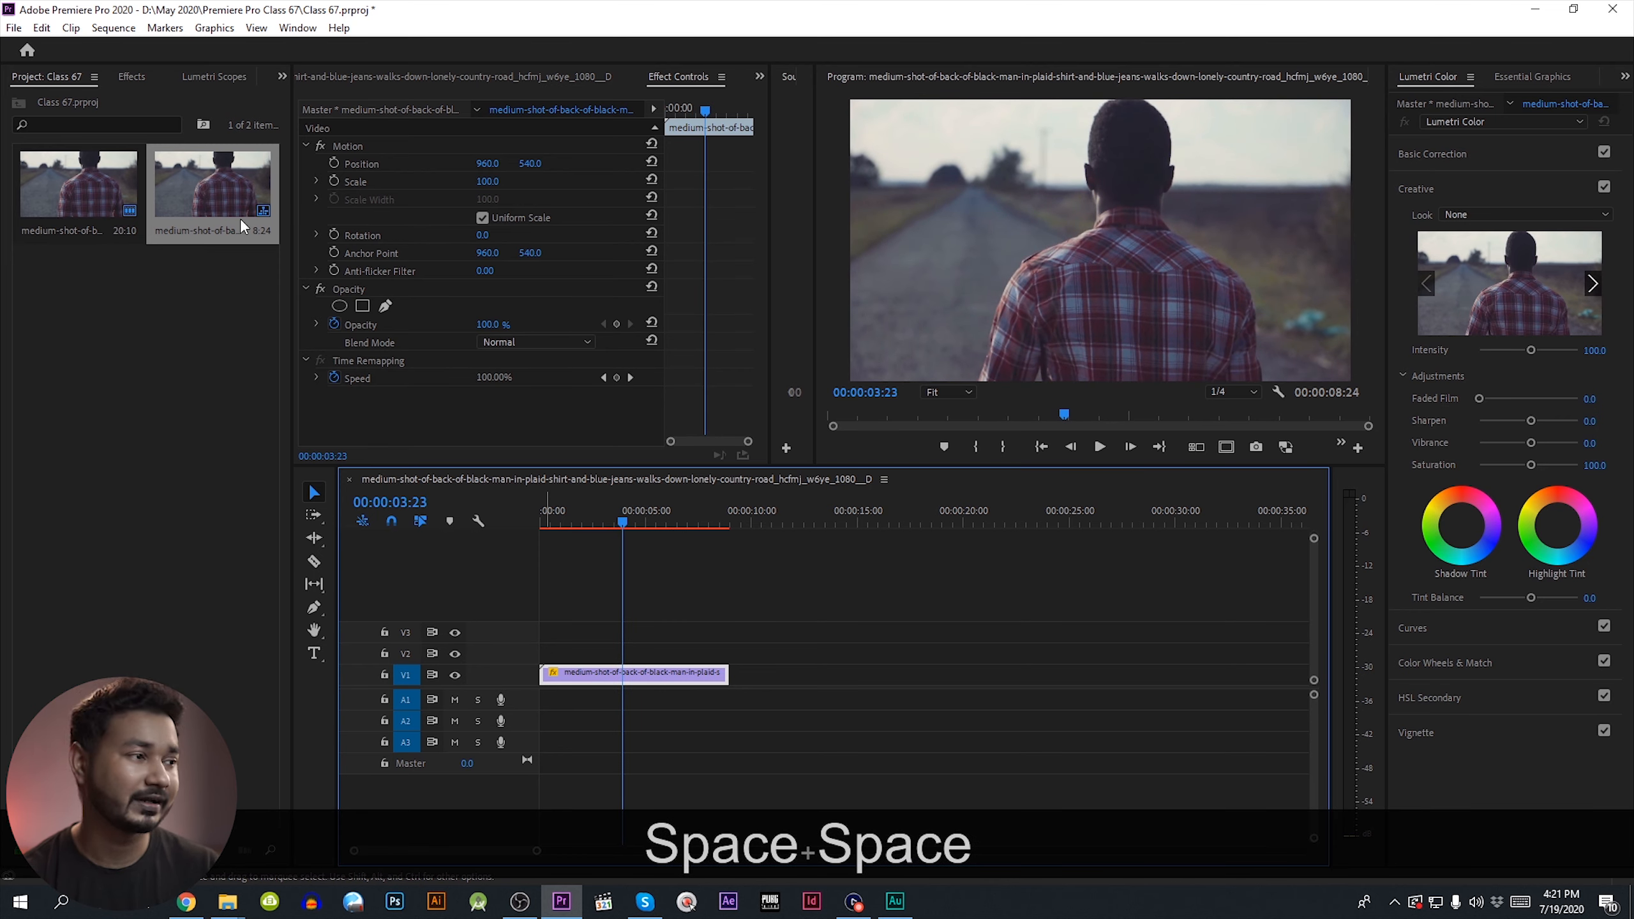
pyautogui.click(113, 26)
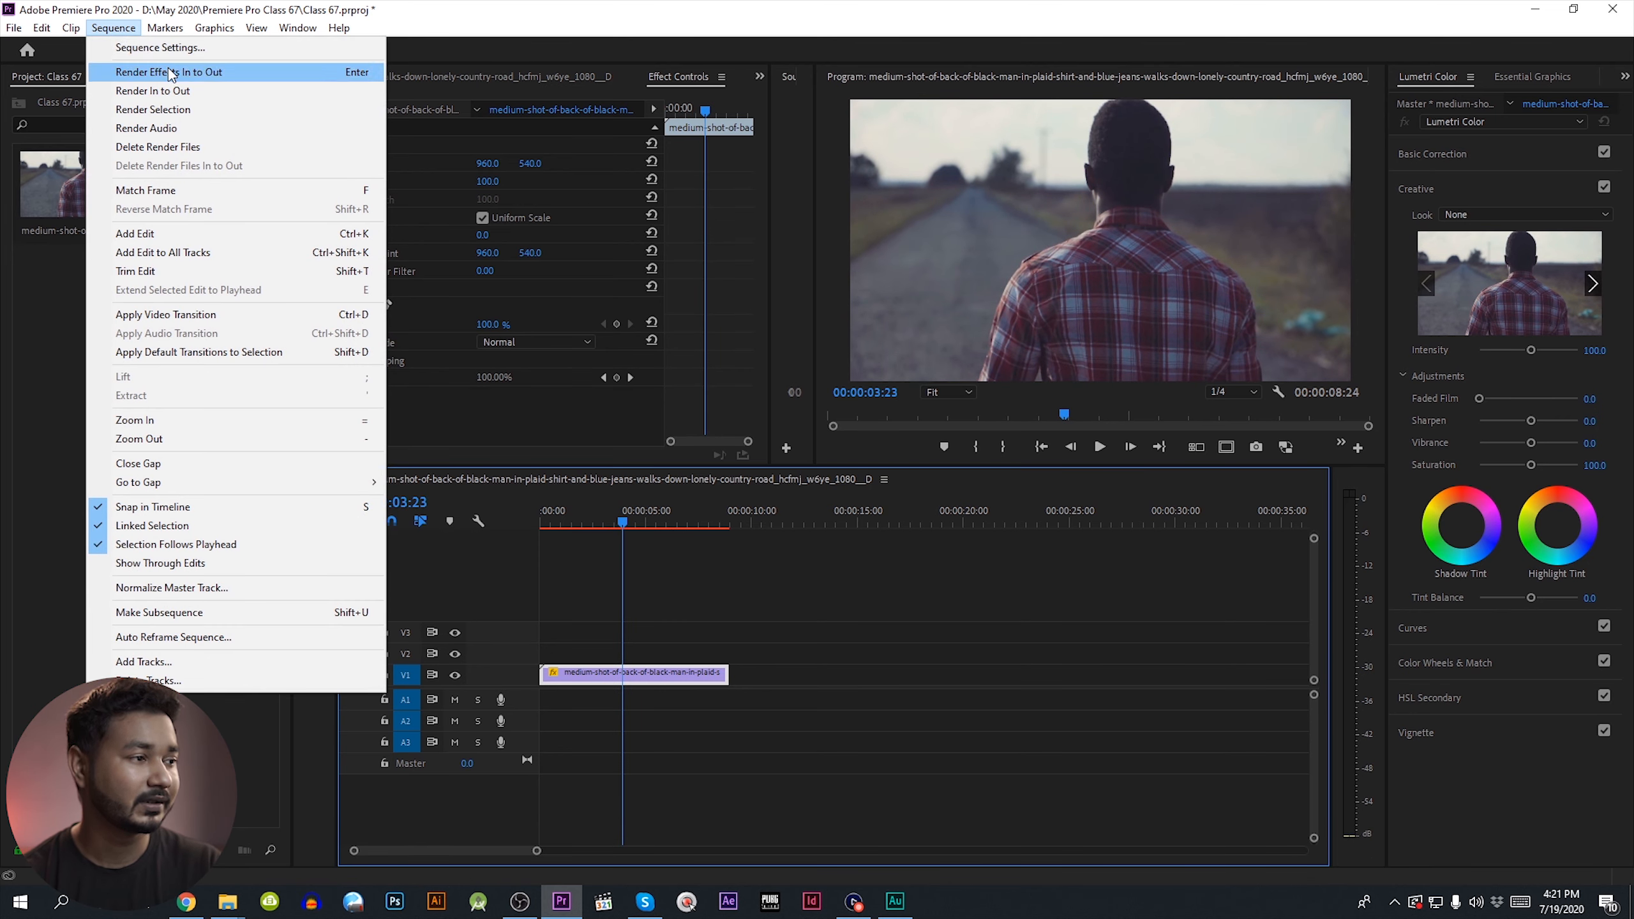
pyautogui.moveTo(173, 83)
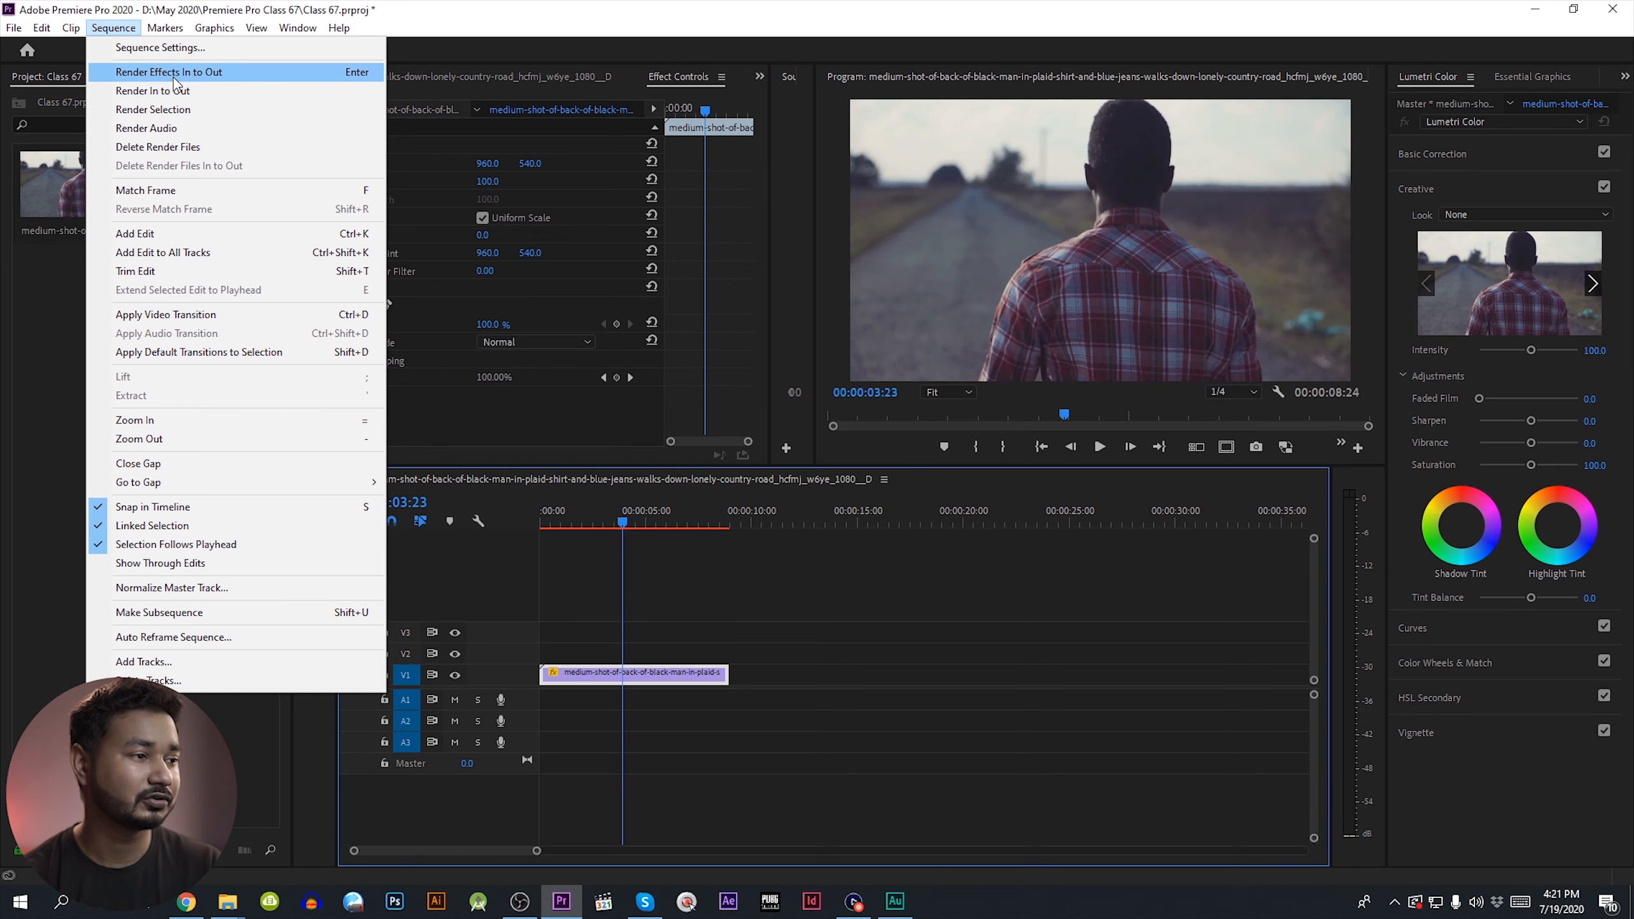
pyautogui.click(167, 71)
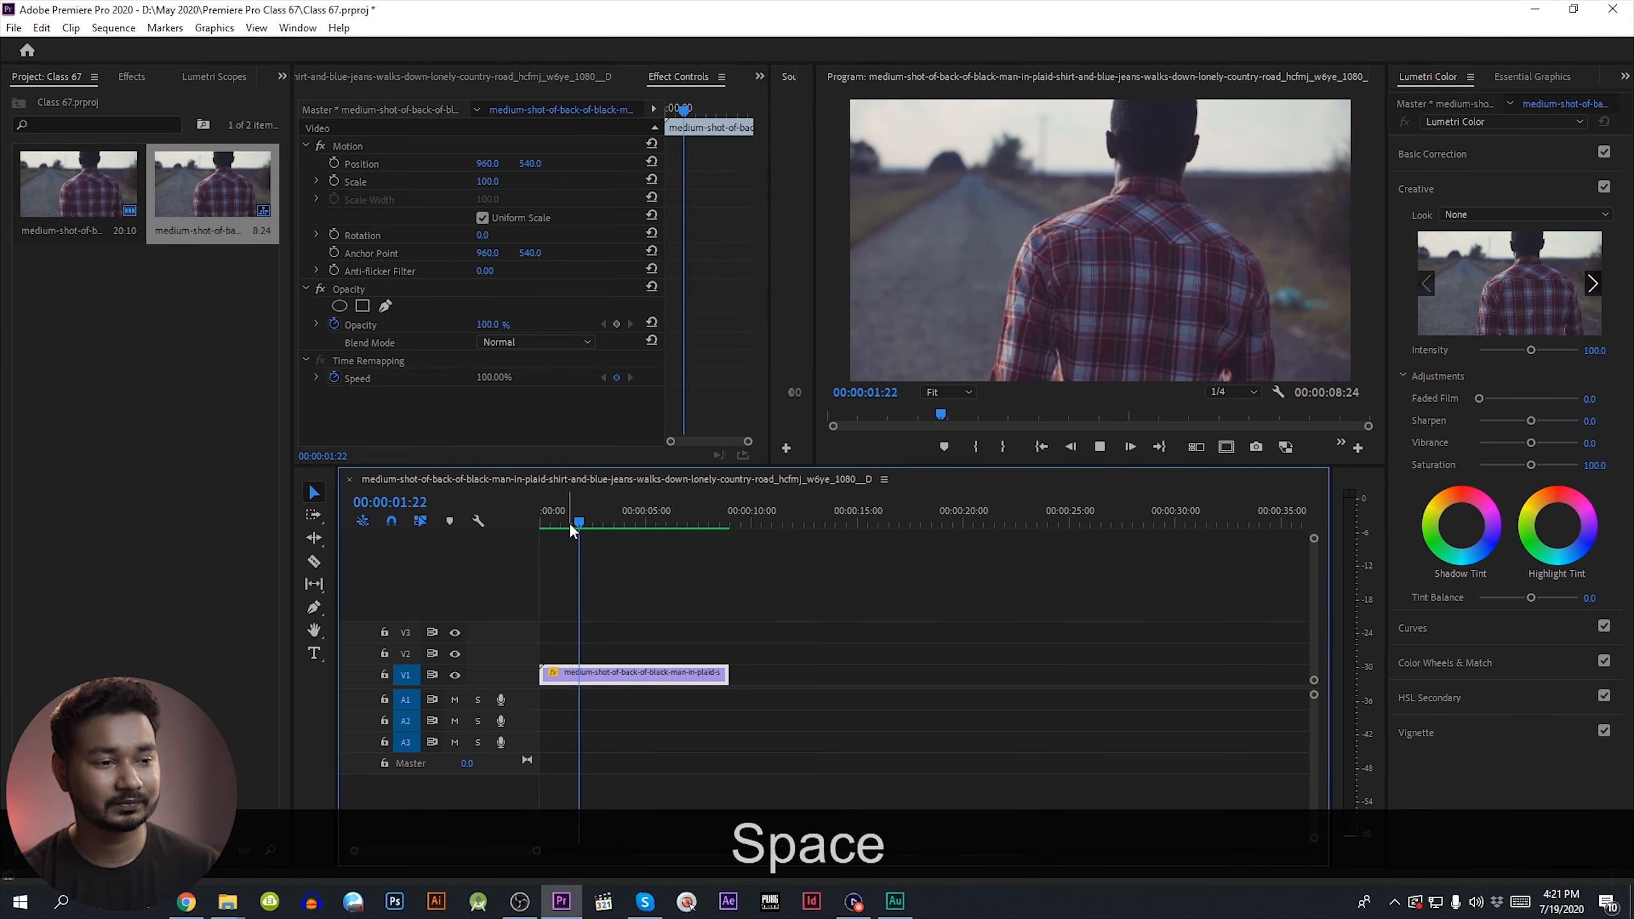
# - Play back the rendered Optical Flow slow-motion clip to check it runs smoothly
pyautogui.press('space')
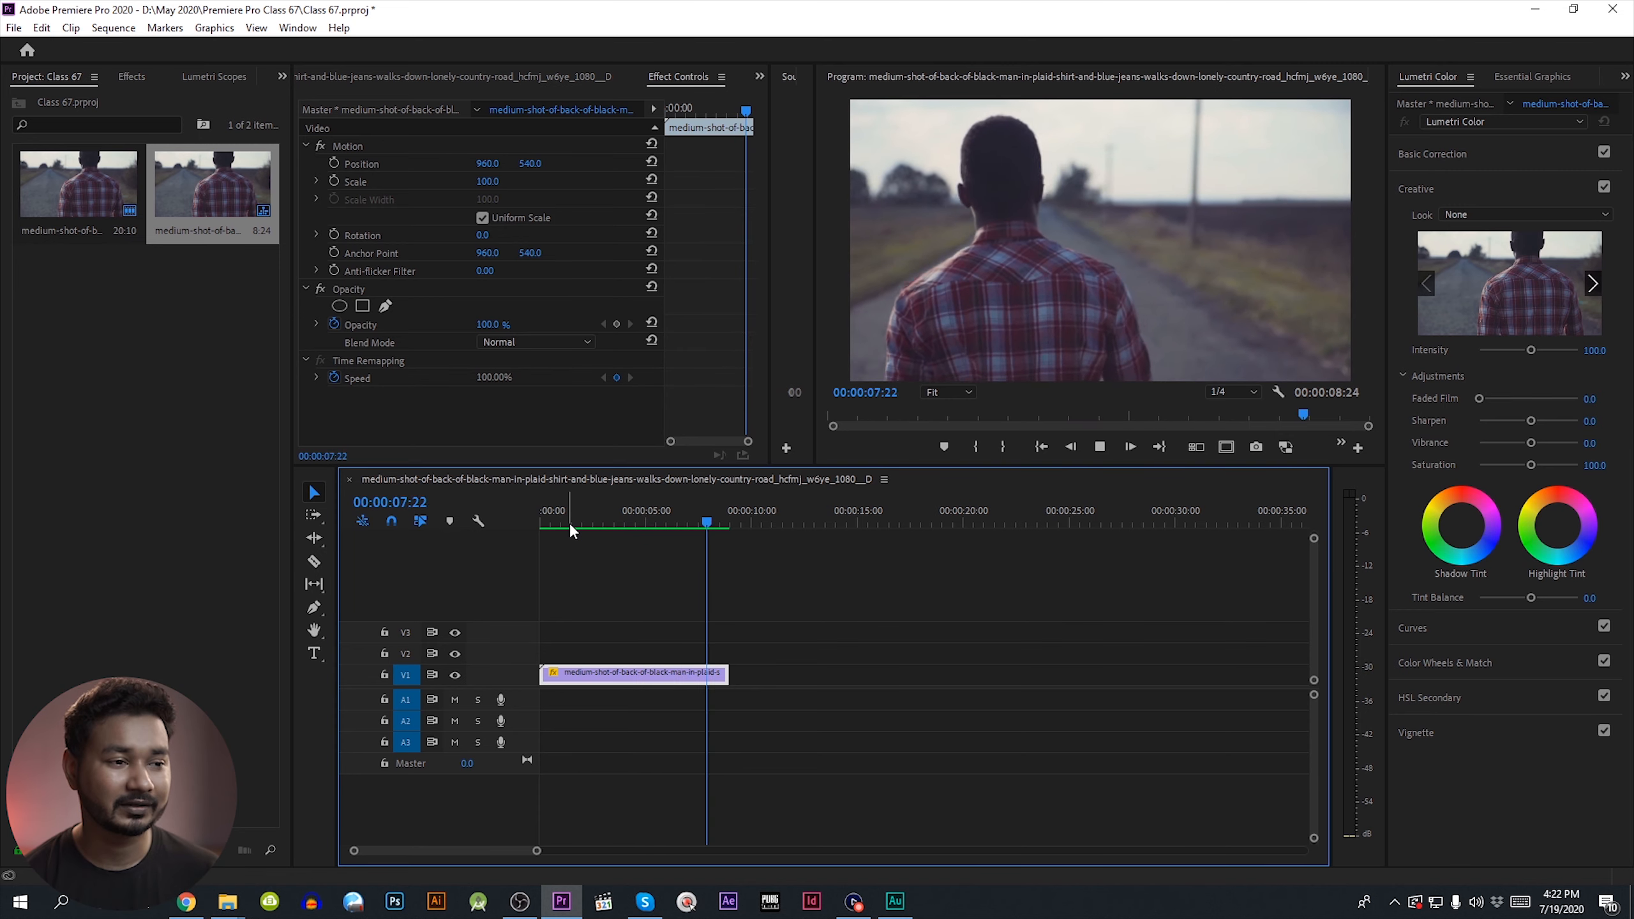
pyautogui.press('space')
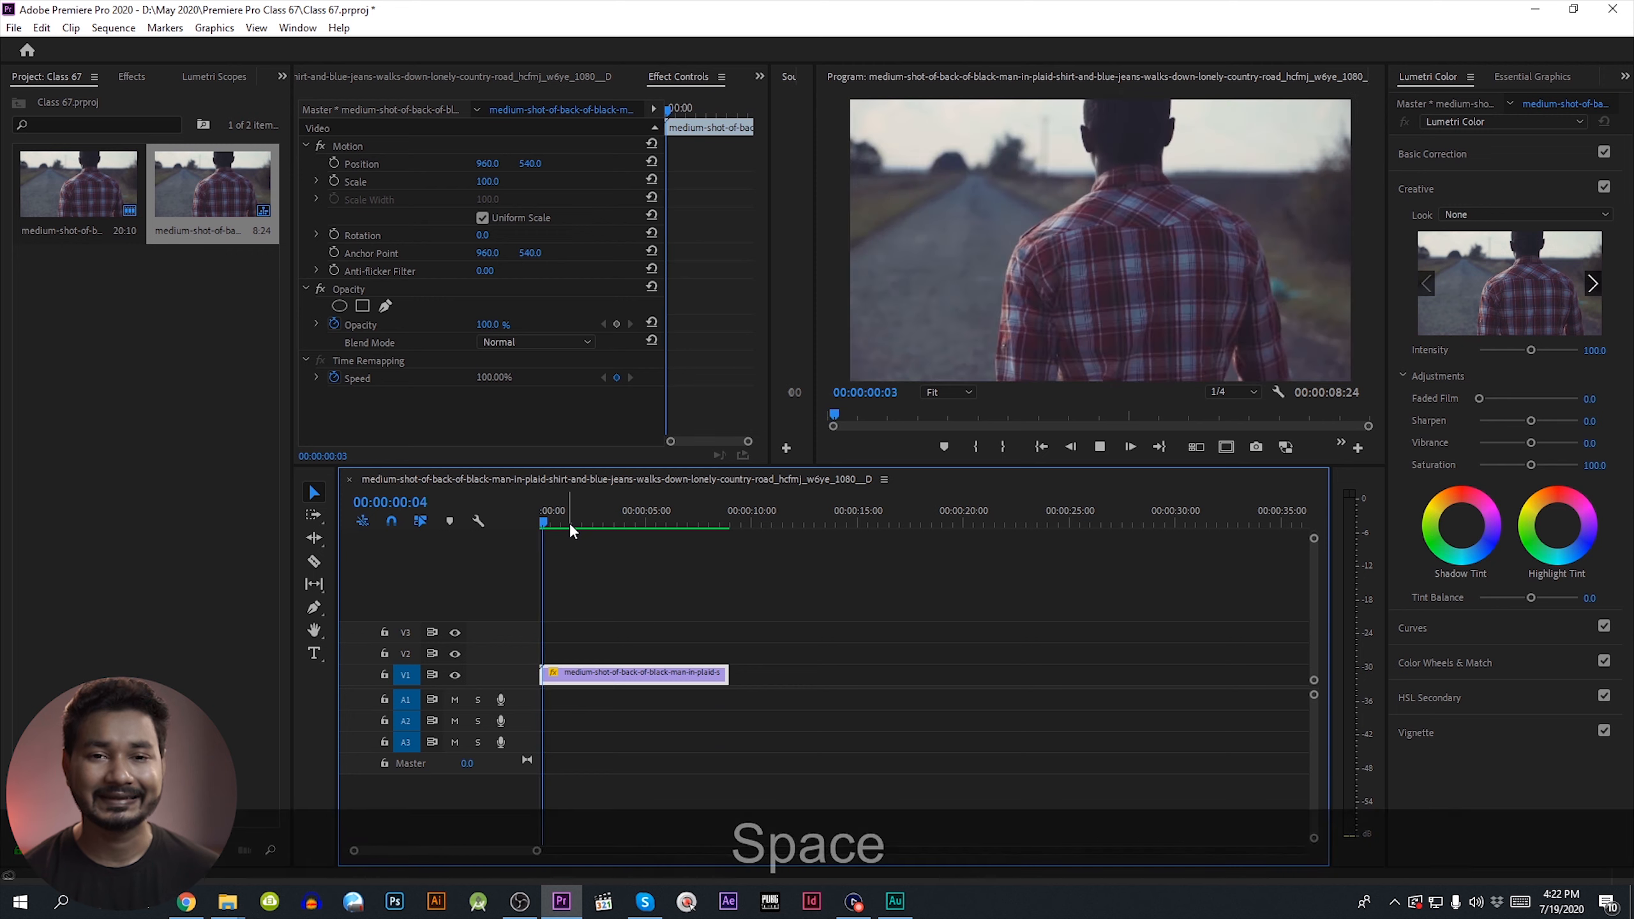
pyautogui.press('space')
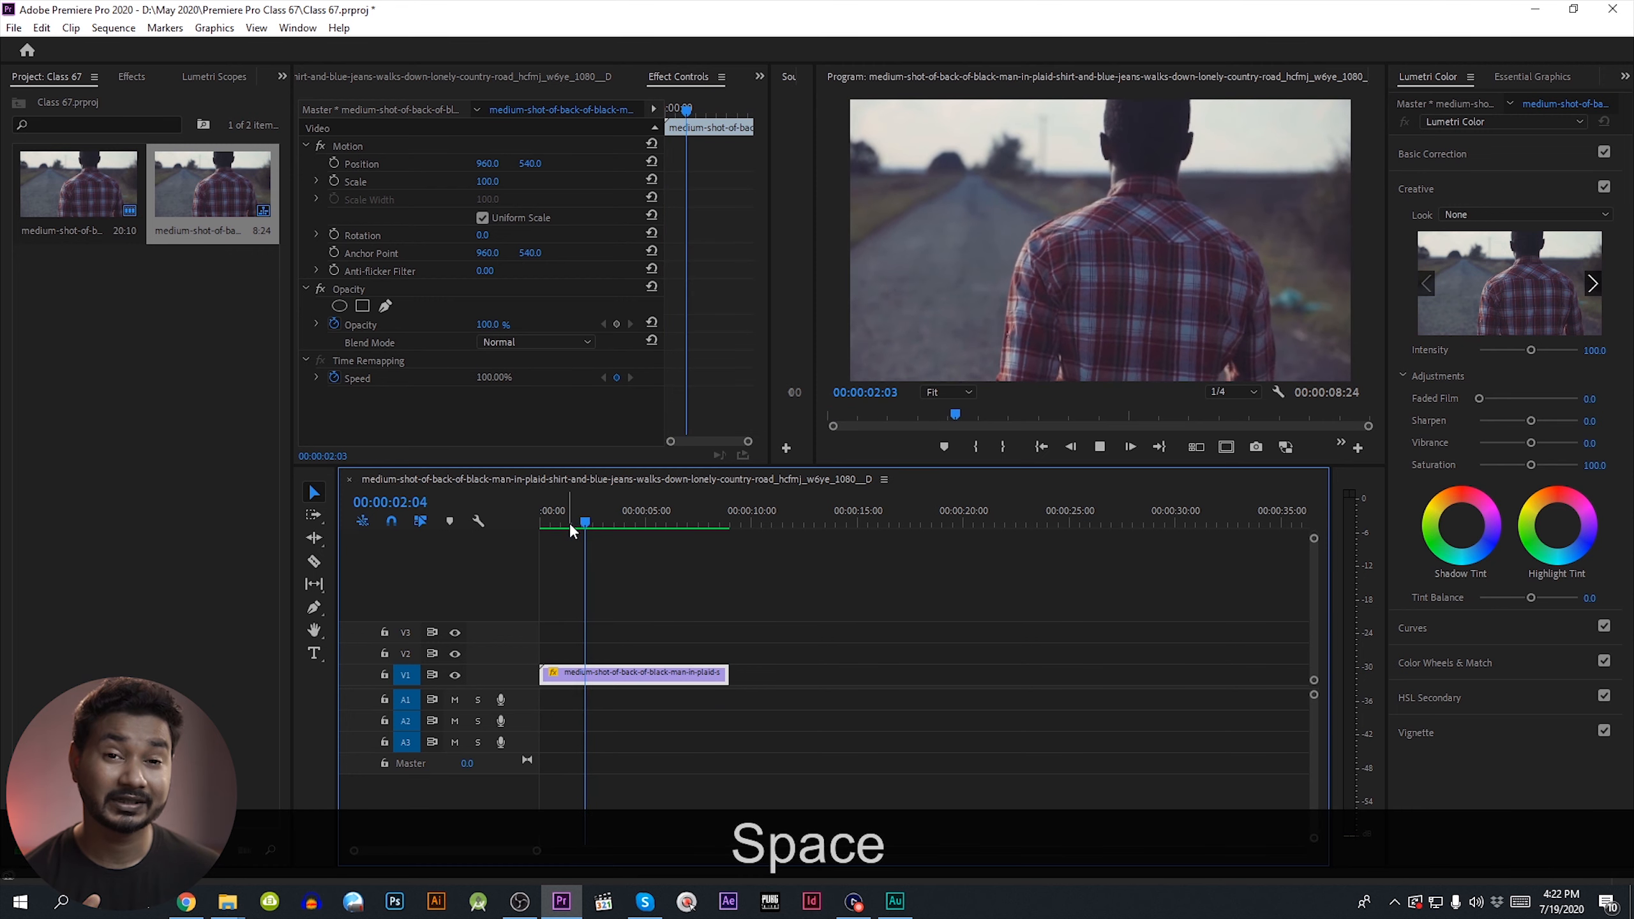
pyautogui.press('space')
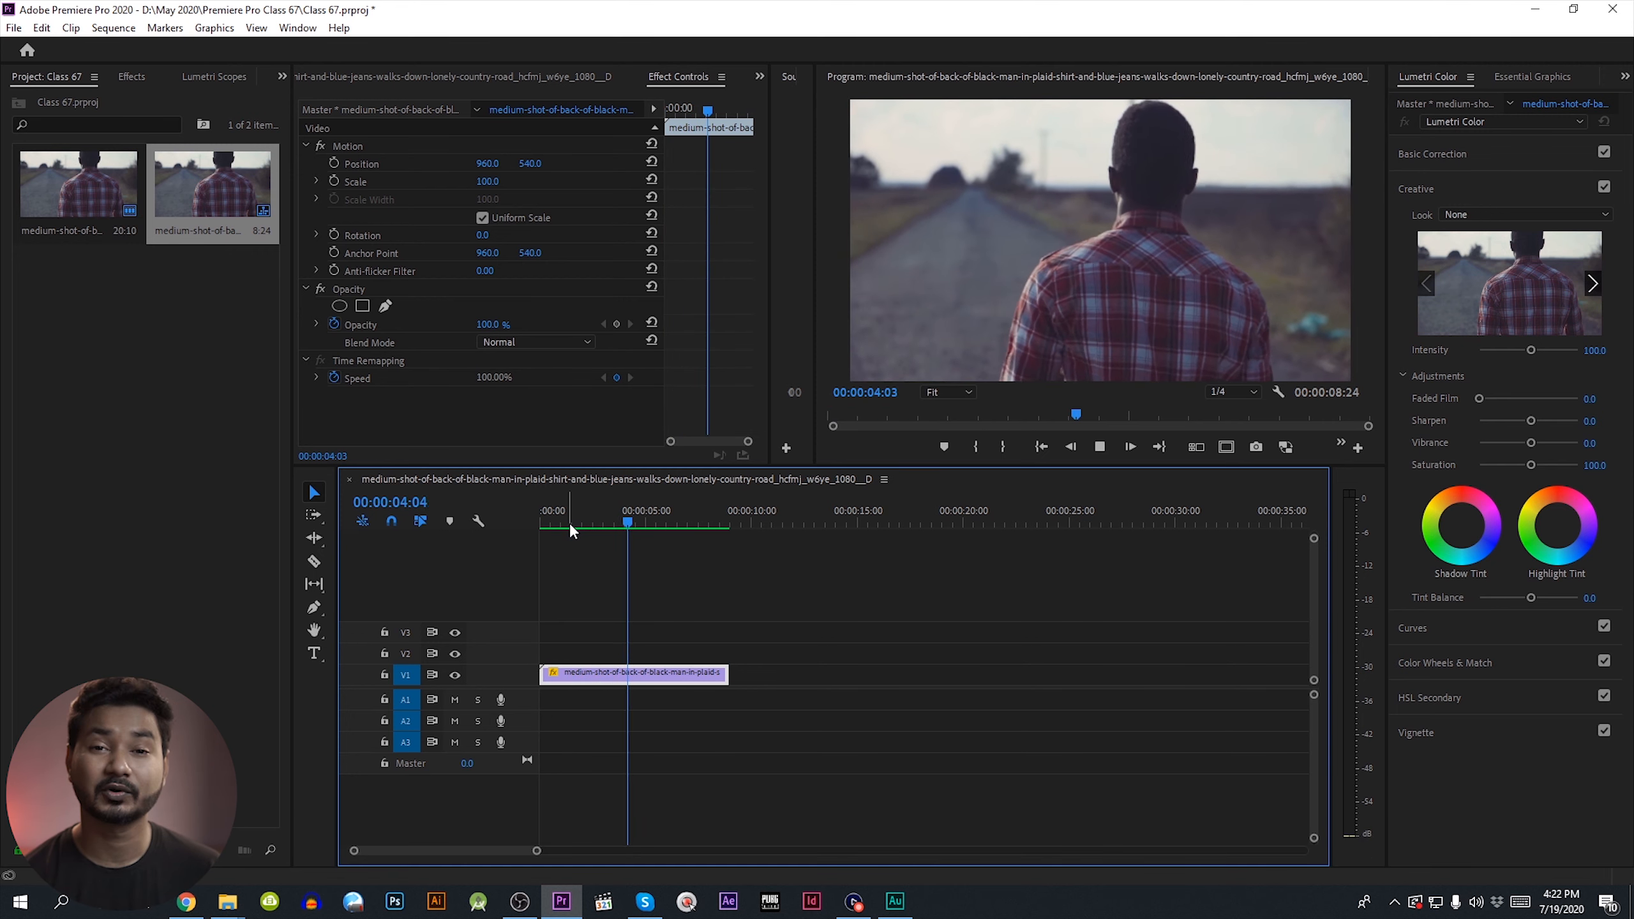